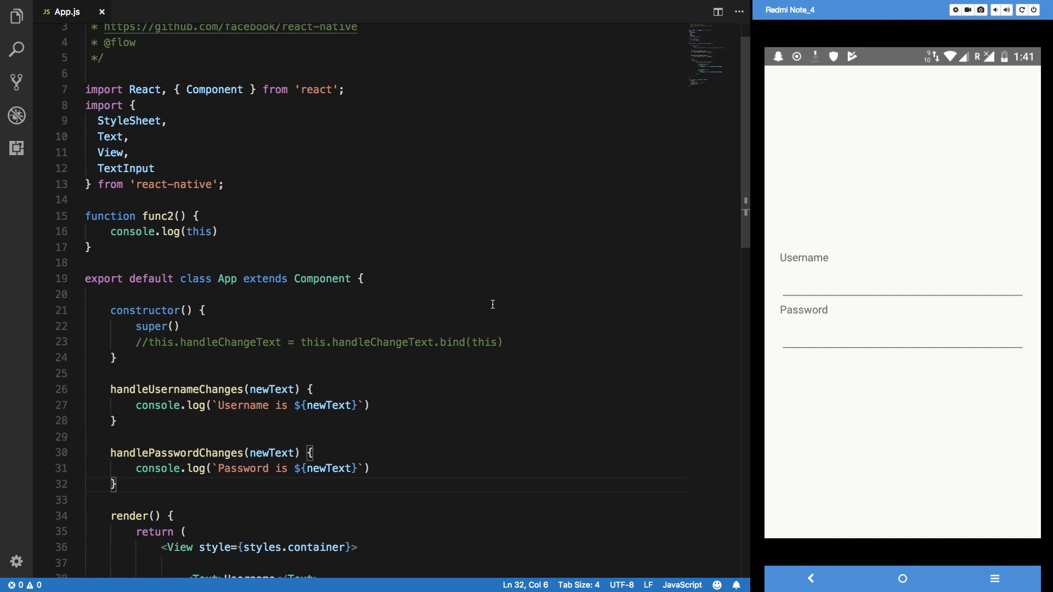
Remove the handleUsernameChanges/handlePasswordChanges functions and the TextInputs' onChangeText bindings
scroll("down", 3)
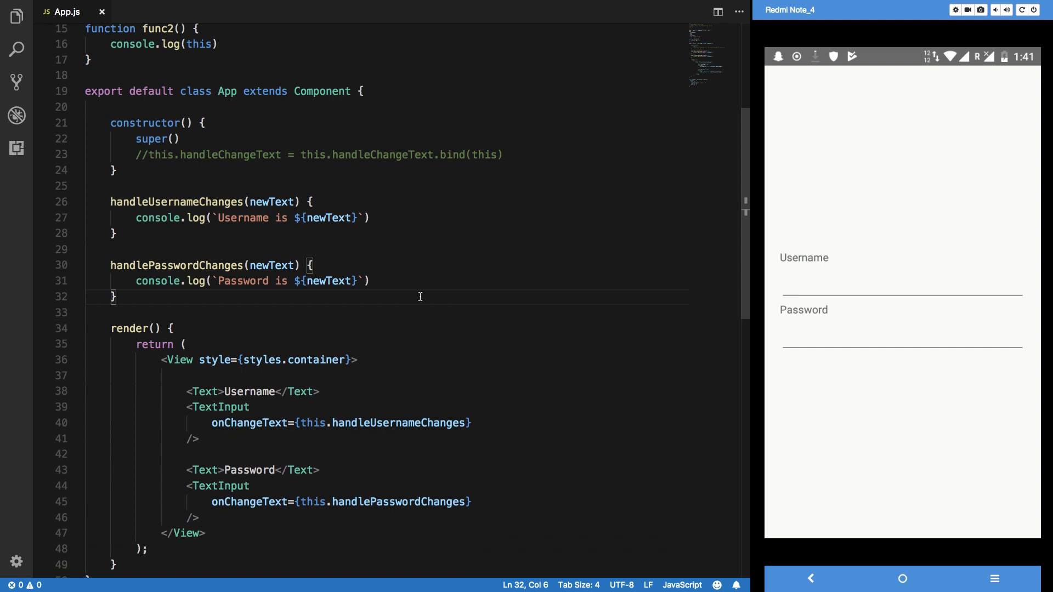
left_click_drag(111, 201, 115, 297)
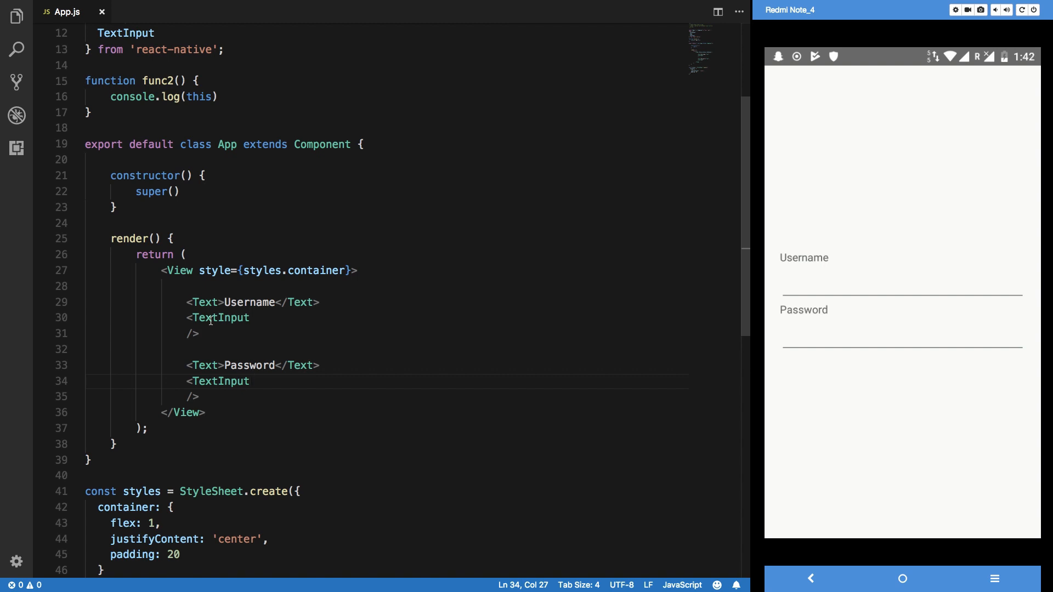
double_click(221, 318)
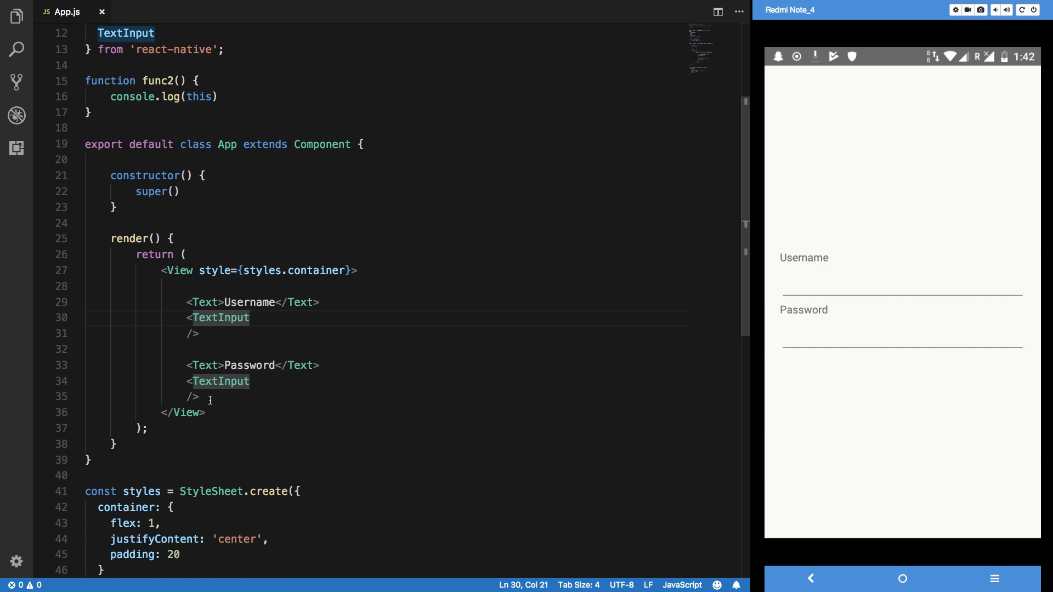
Render <Button title={"Hello"} /> under the password field and add Button to the react-native import
type("<")
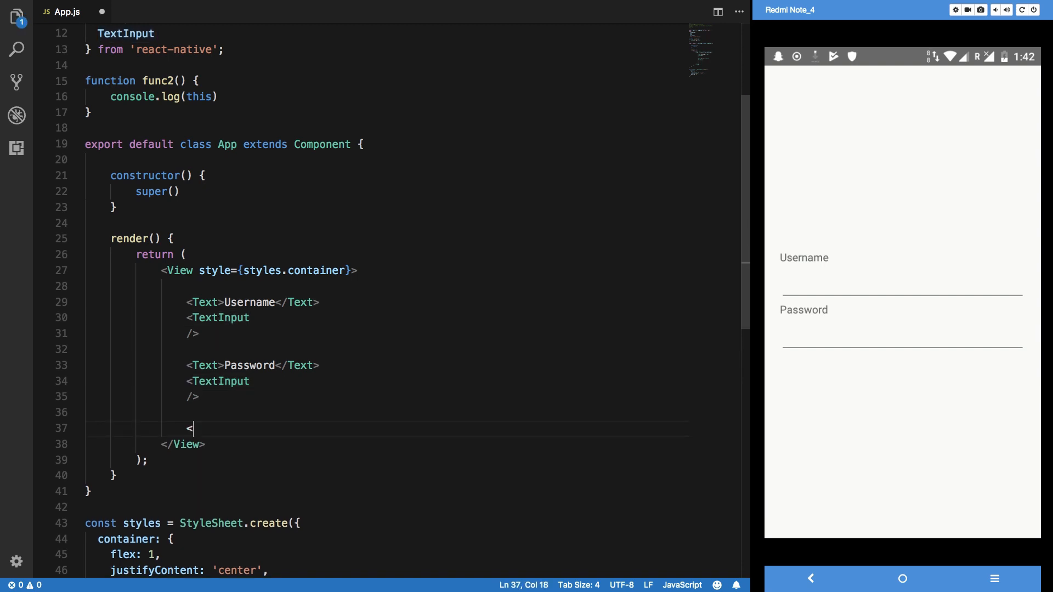
type("Button title={\"")
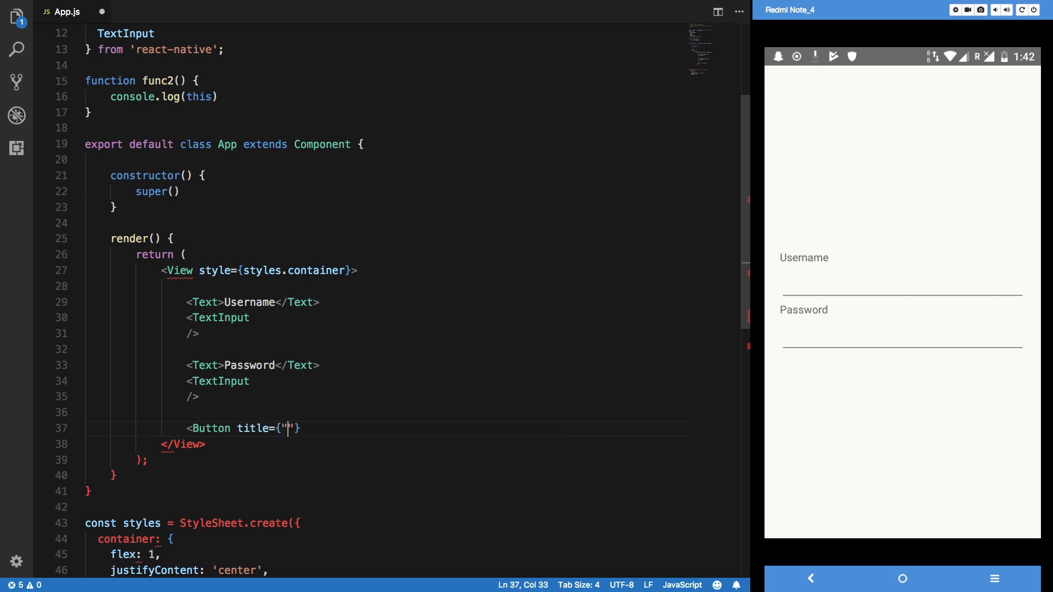
type("Hello")
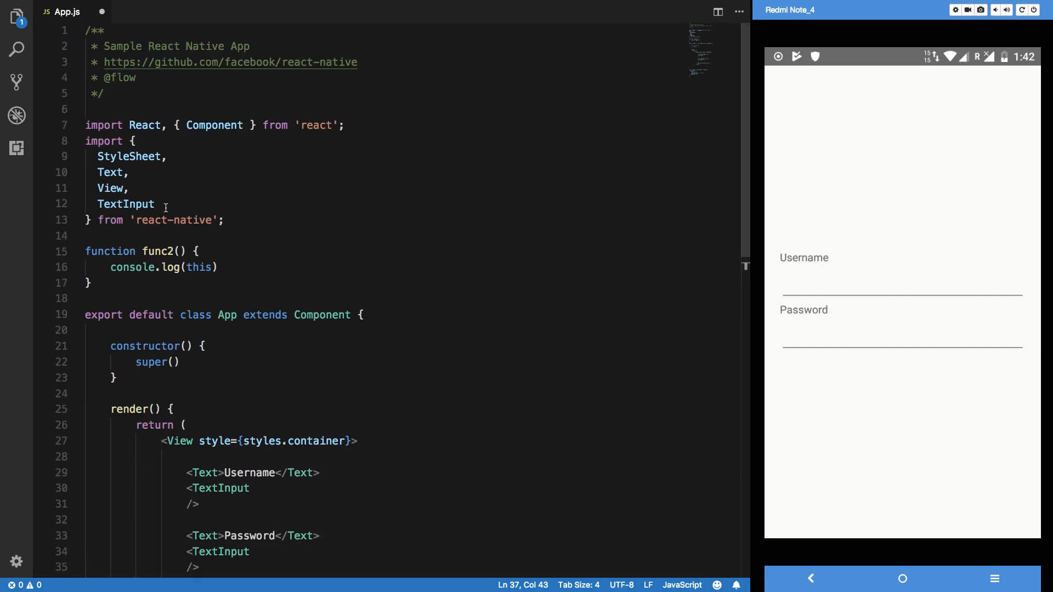
type("Button")
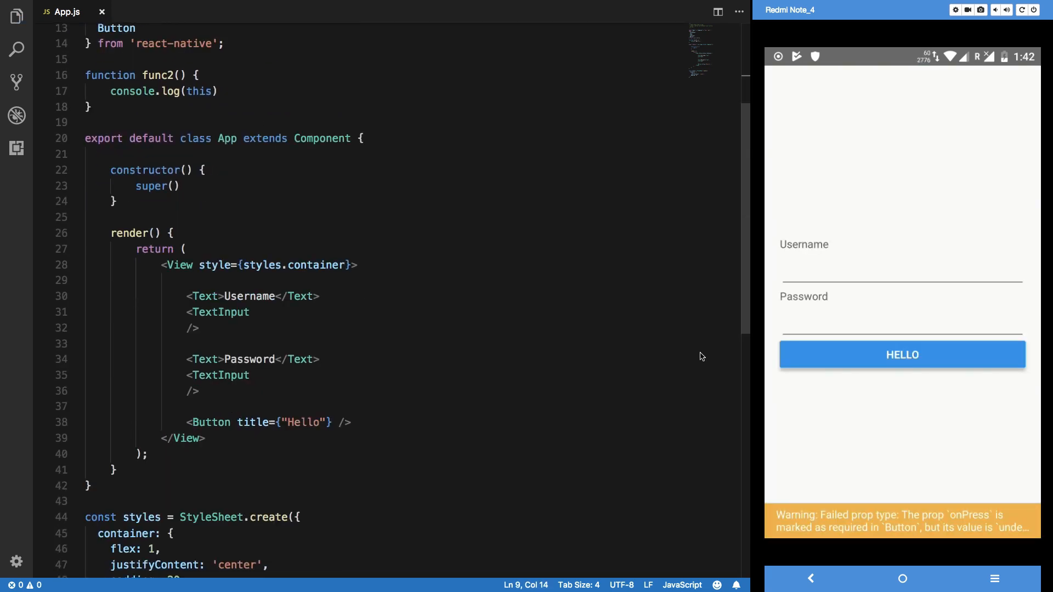
left_click(294, 360)
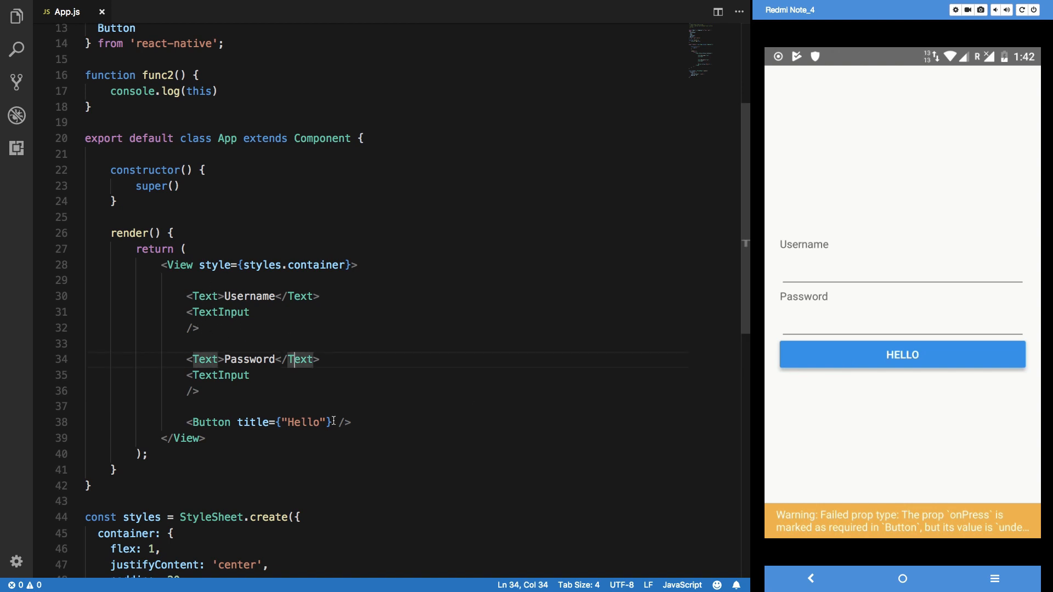
Wire the Button's onPress to this.buttonPressed and bind it in the constructor
type("onPress={}")
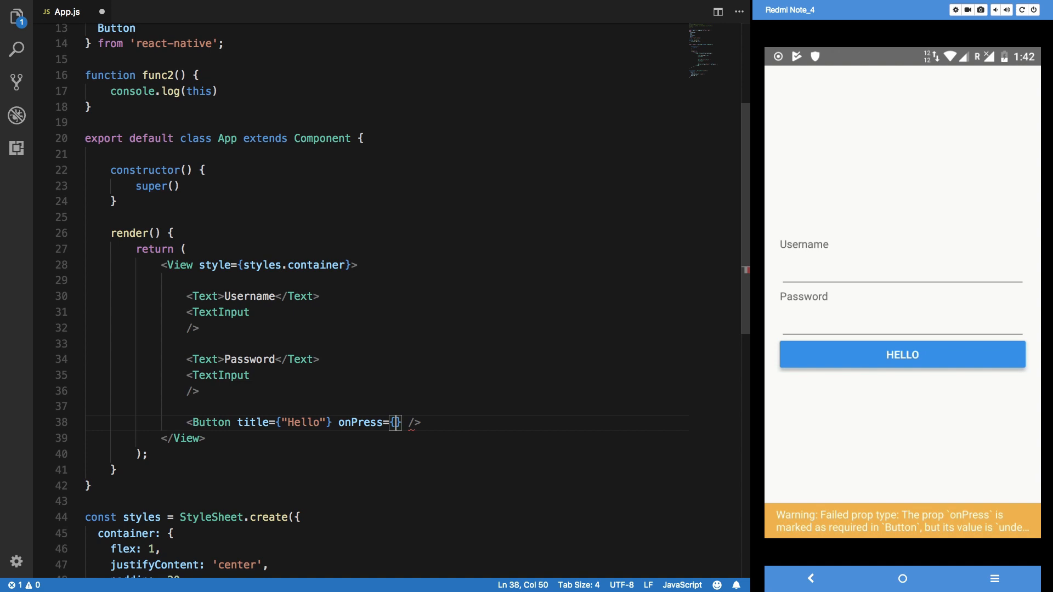
type("this.butto")
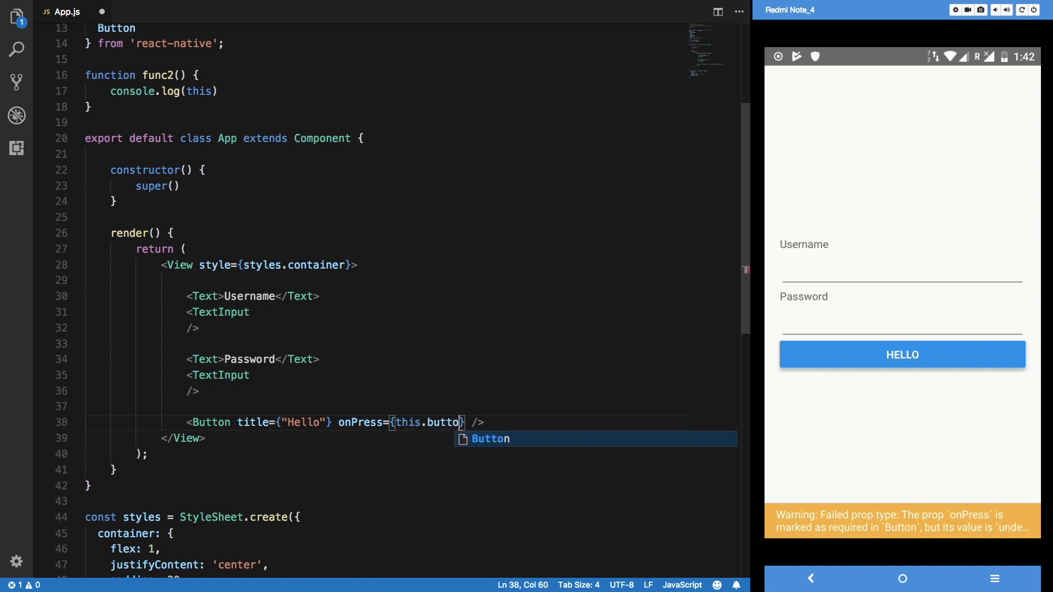
type("nPressed")
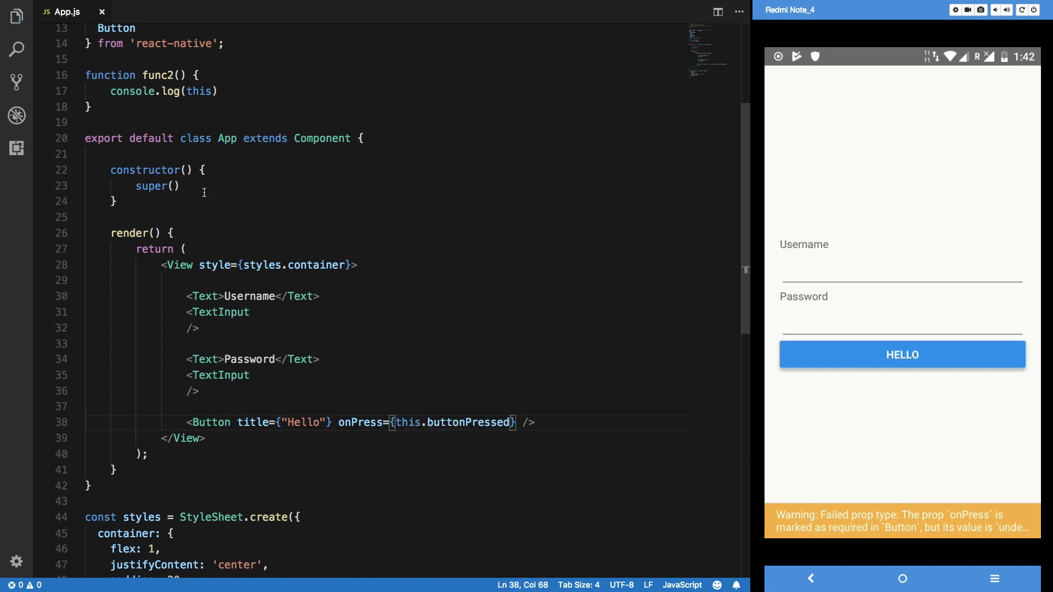
type("this.buttonPressed")
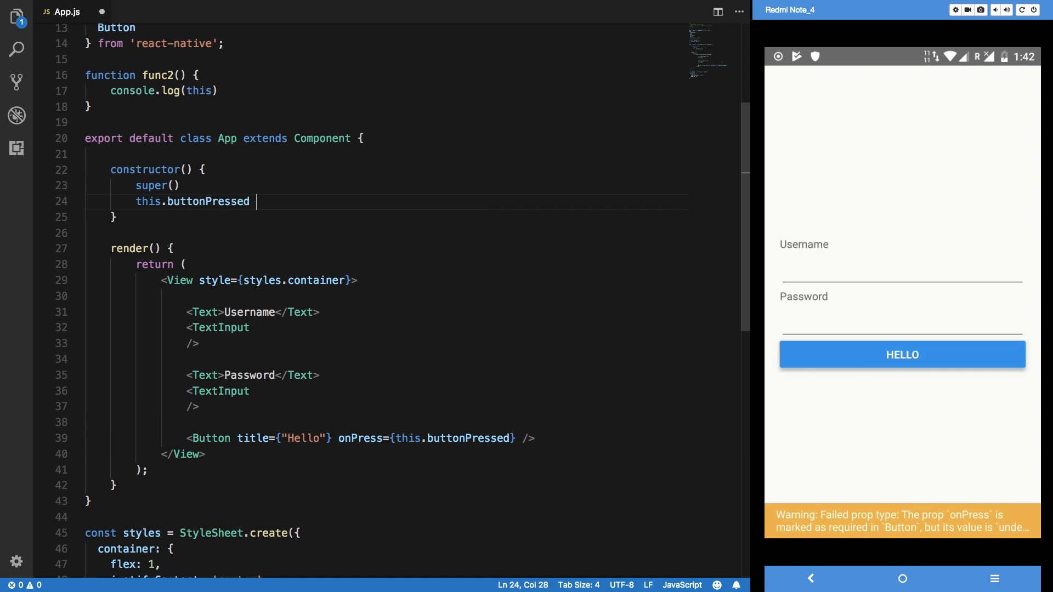
type("= this.buttonPressed.bin")
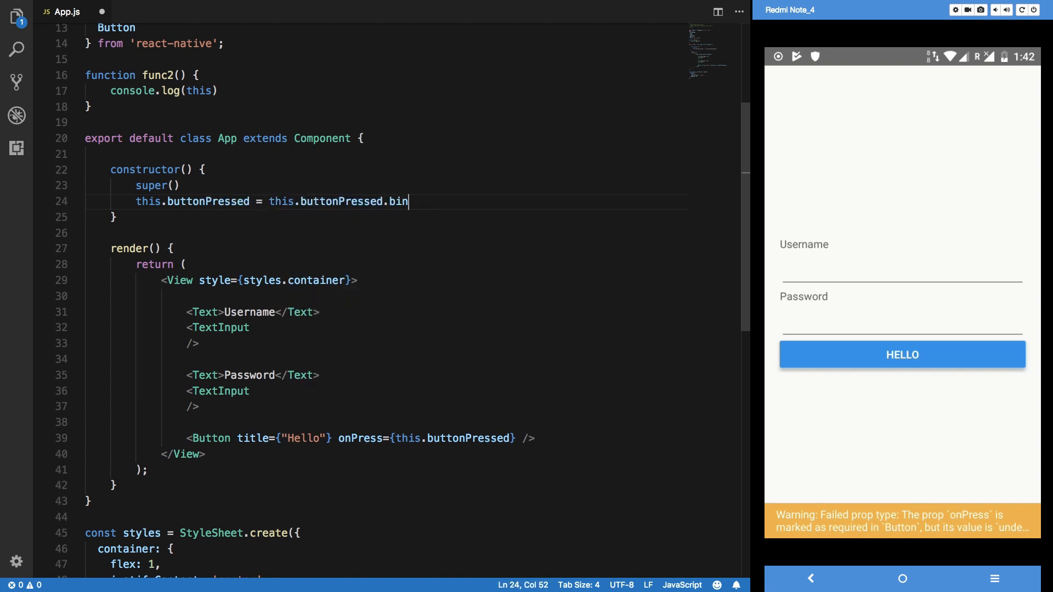
type("d(this)")
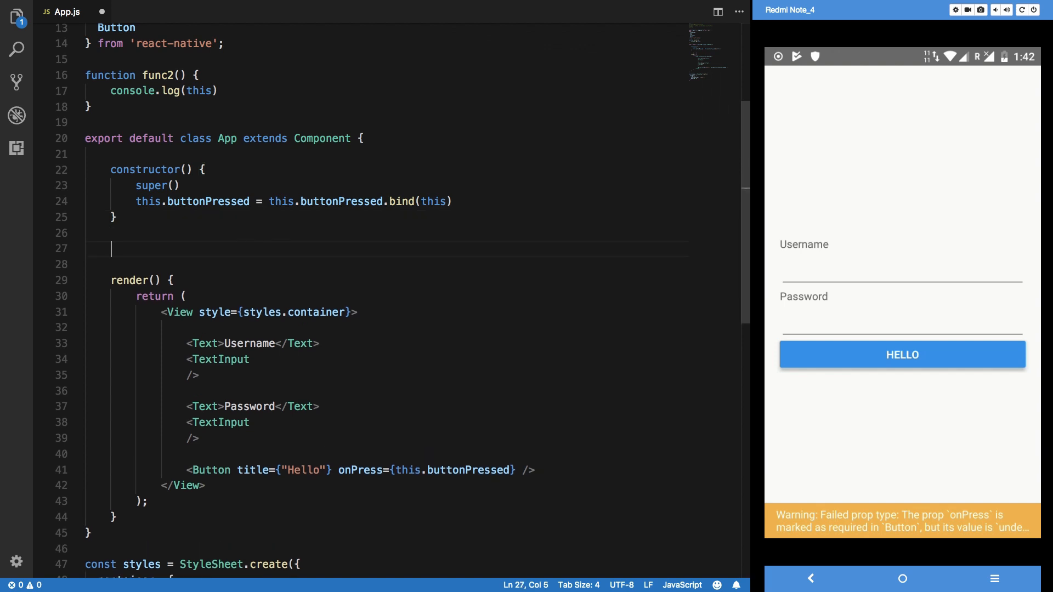
Create buttonPressed() with a TODO comment about getting username and password values
type("buttonPressed() {")
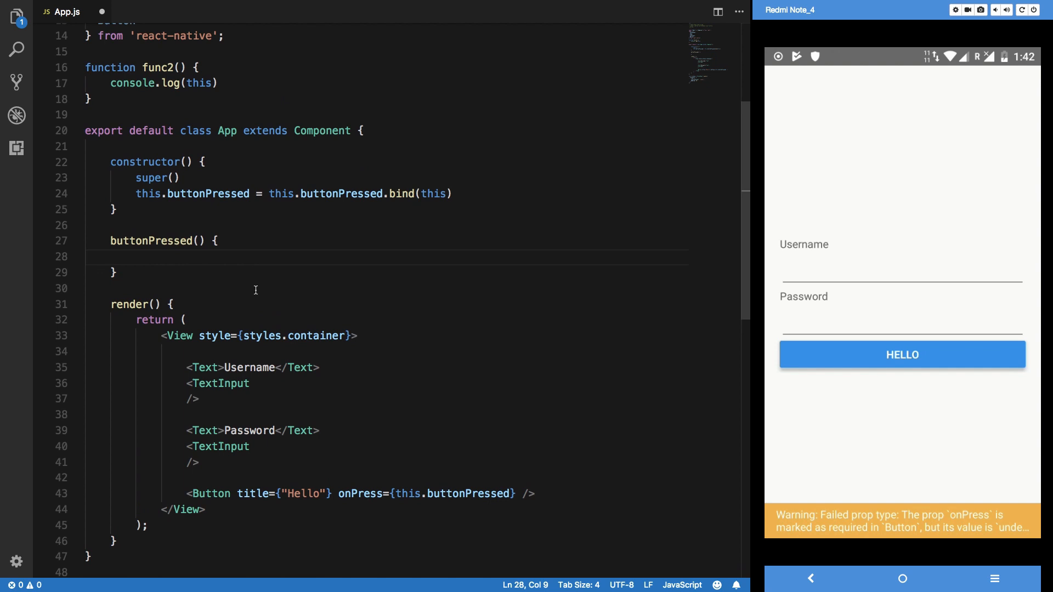
type("// TOO")
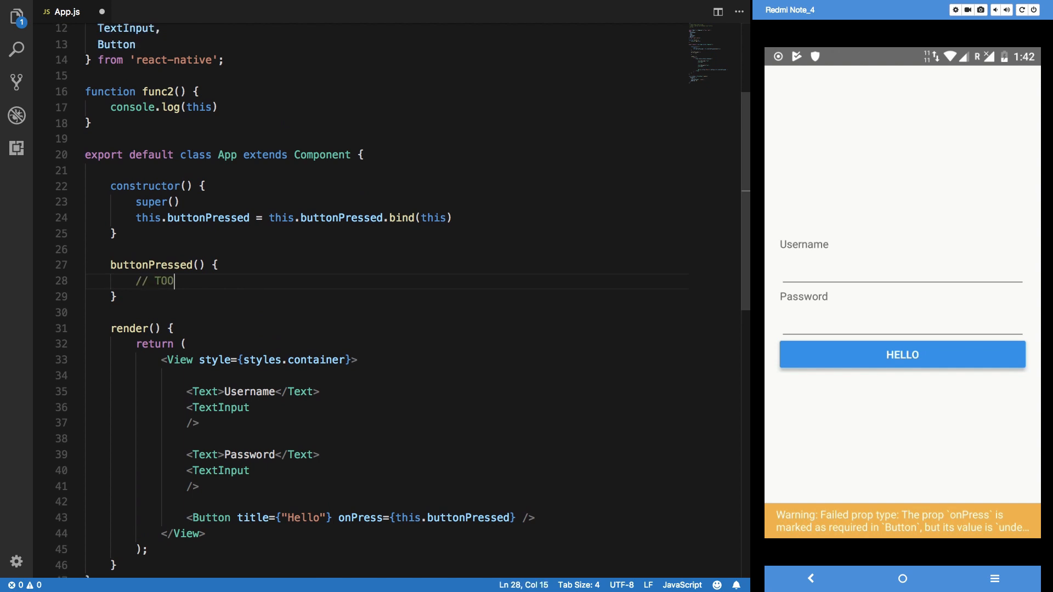
type("D: Get username and password v")
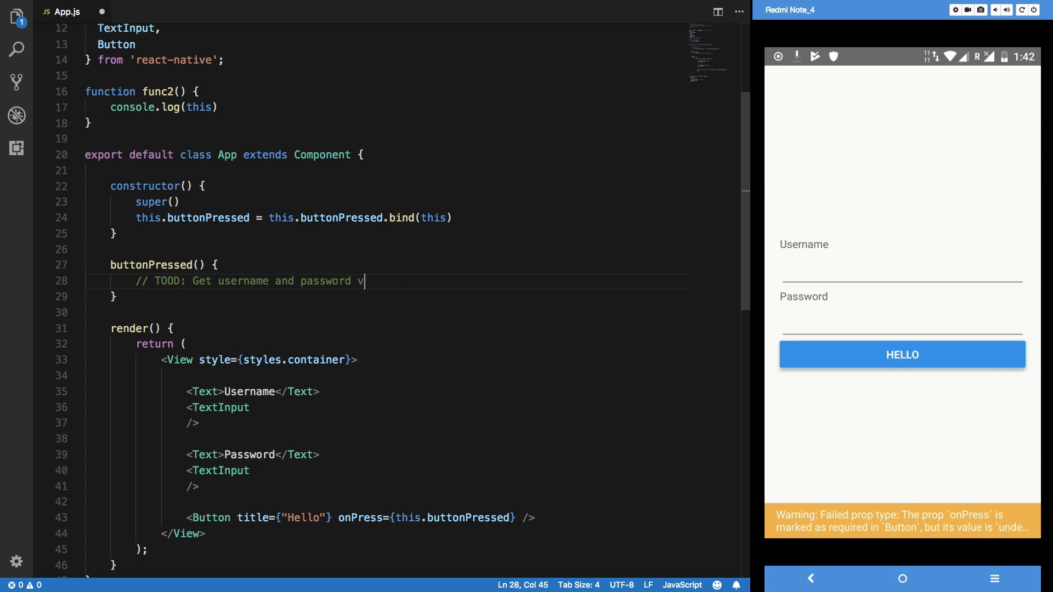
type("alues")
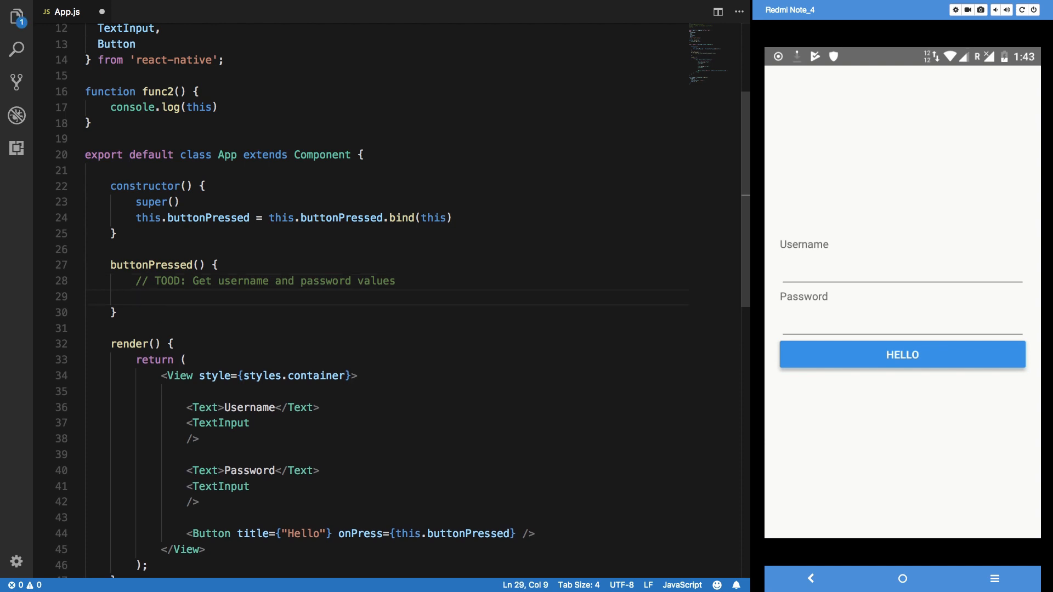
type("const username =")
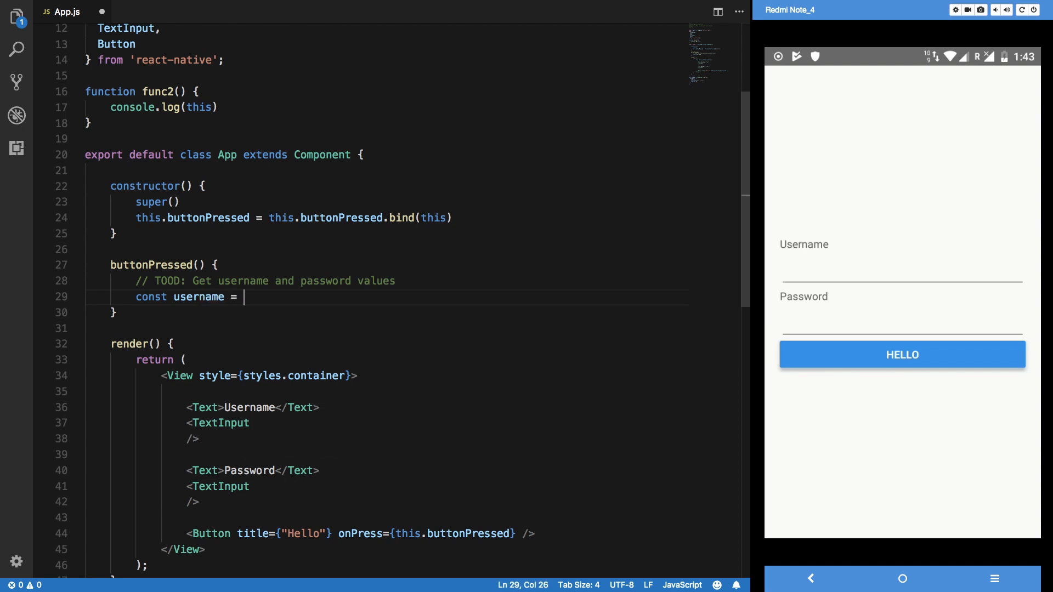
type("/")
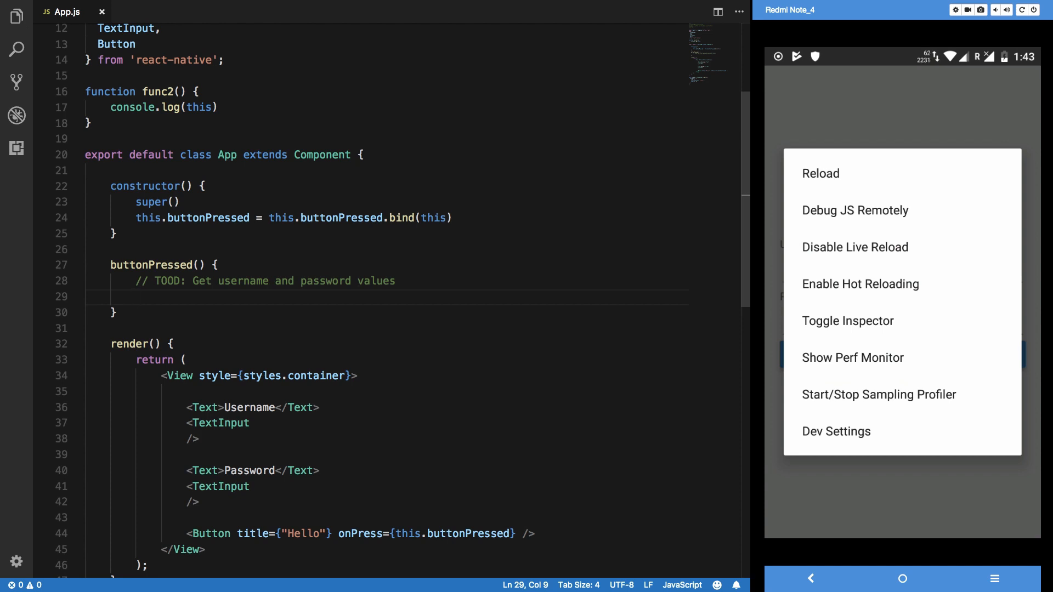
Start Debug JS Remotely and inspect the Chrome debugger page to launch DevTools
left_click(855, 211)
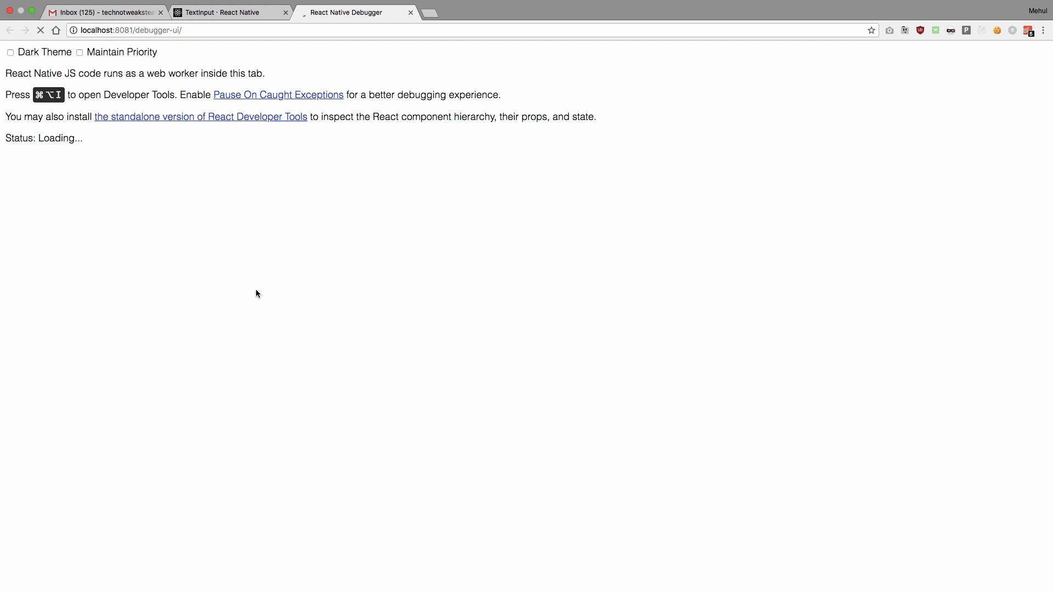
right_click(257, 294)
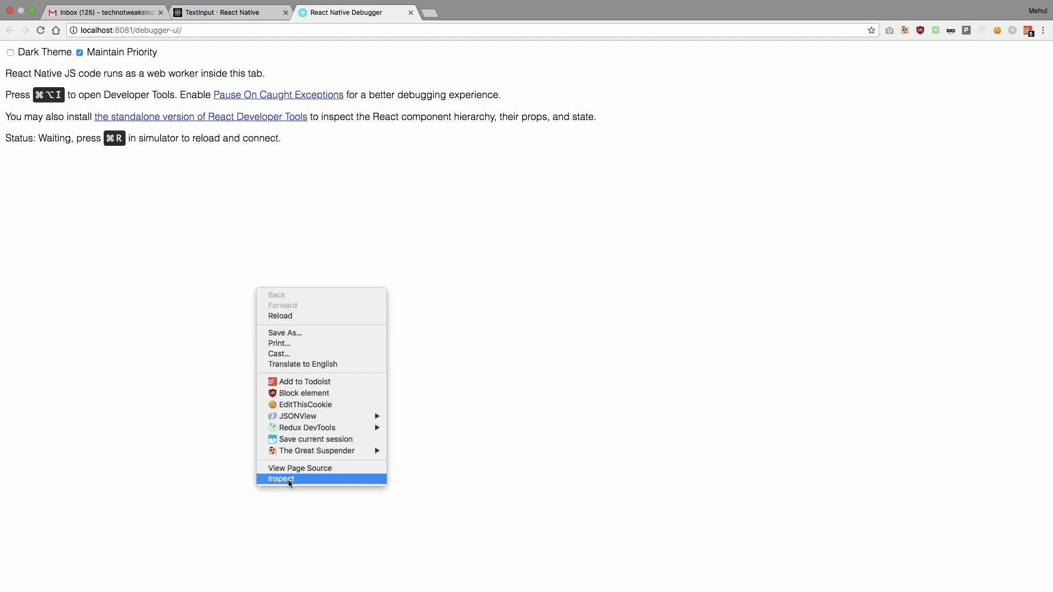
left_click(280, 479)
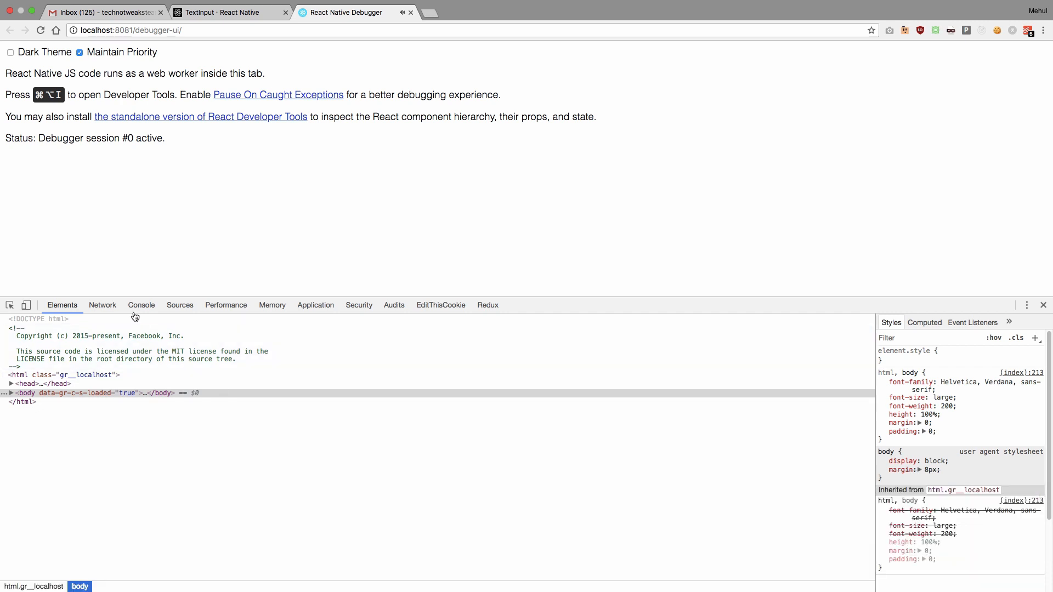
Switch DevTools between Elements and Console, ending on the Console output
left_click(142, 305)
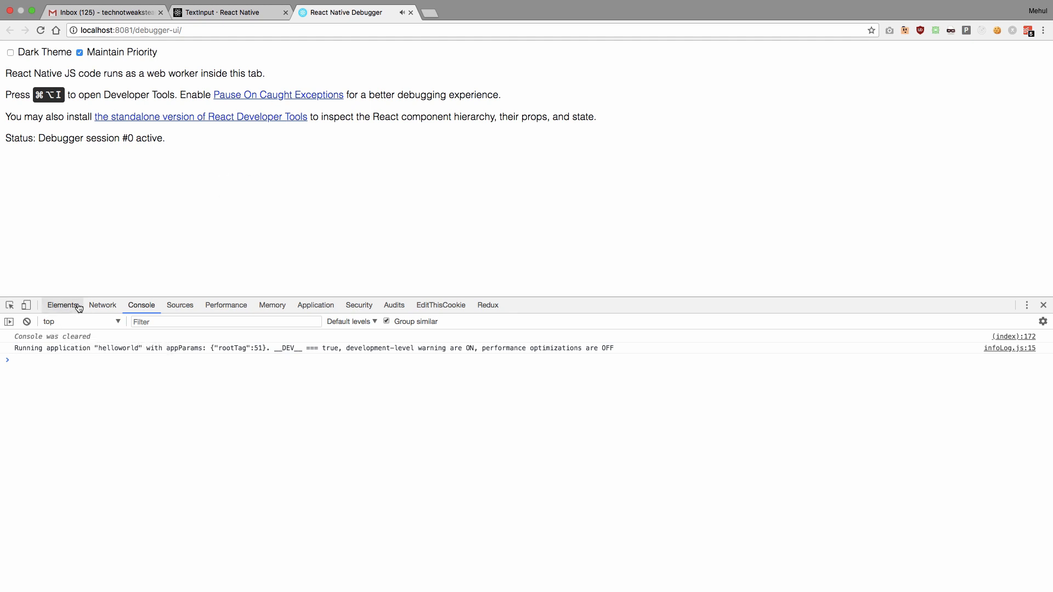
left_click(61, 305)
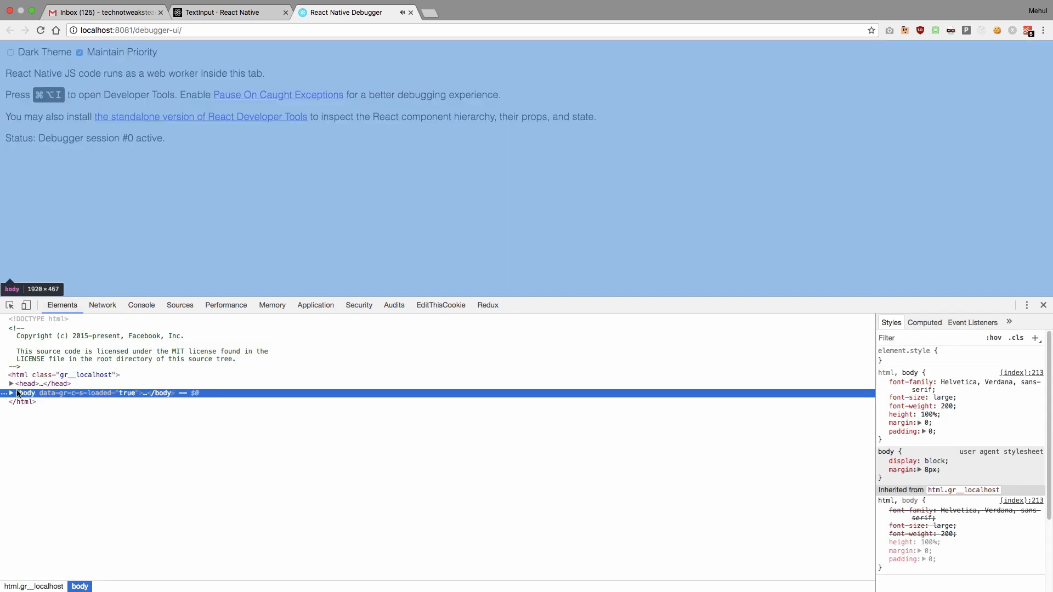
left_click(141, 305)
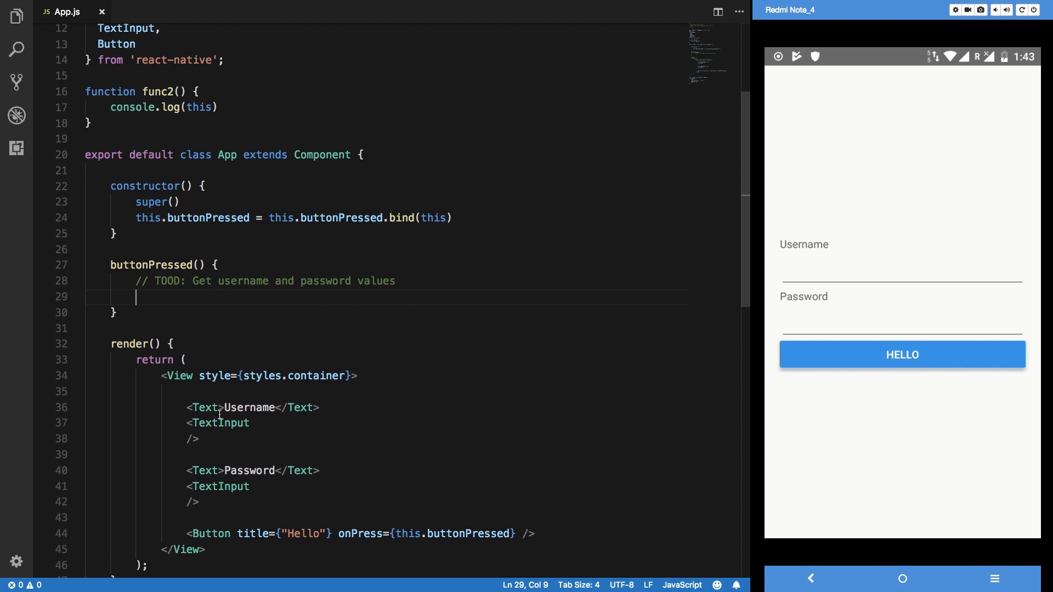
Give the Username TextInput ref={input => this._username = input}, discarding a tried id attribute
double_click(219, 424)
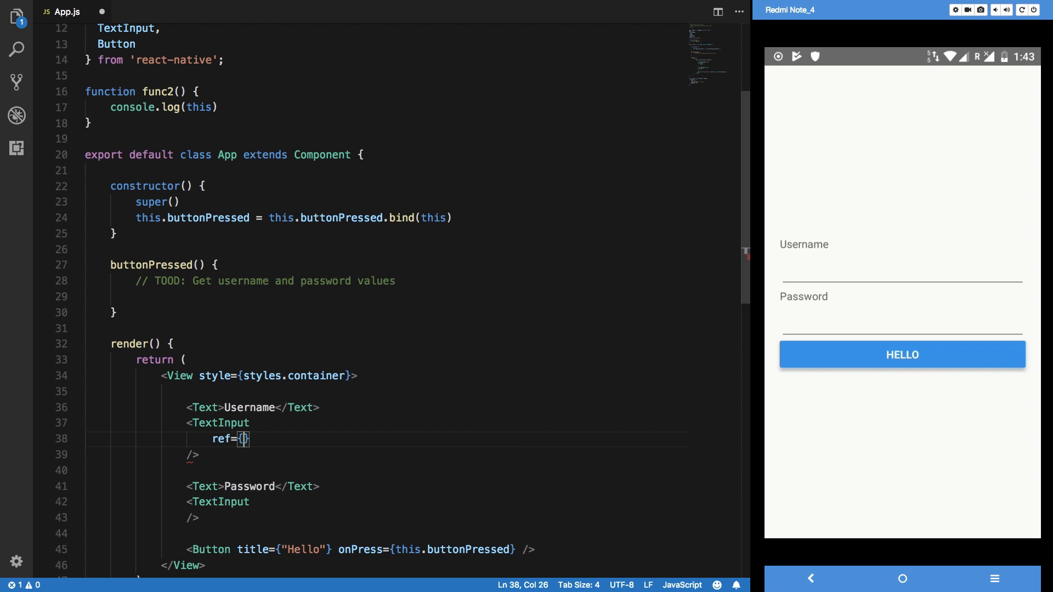
type("input => this._")
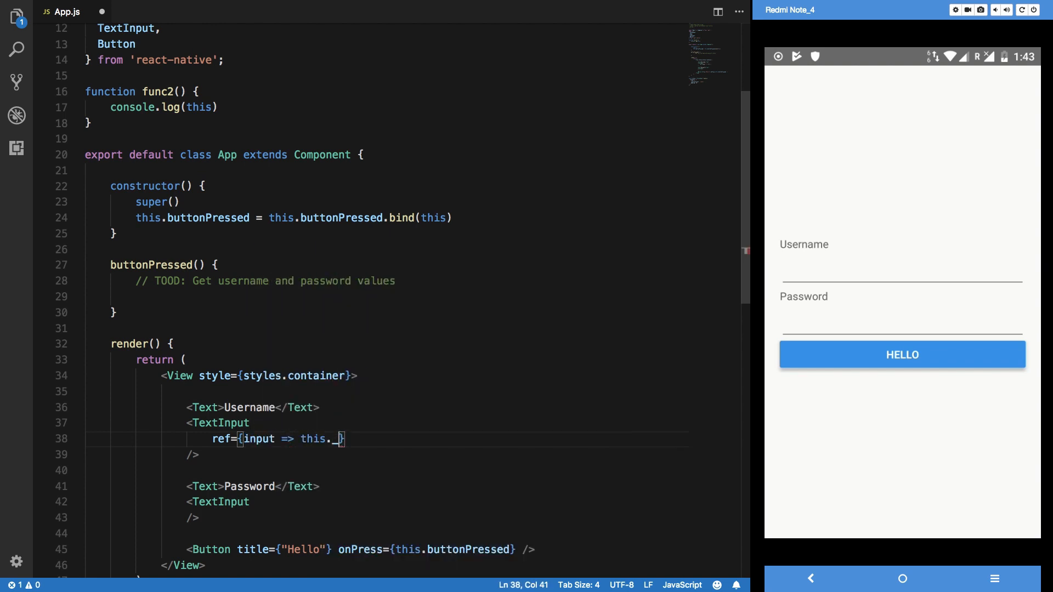
type("username =")
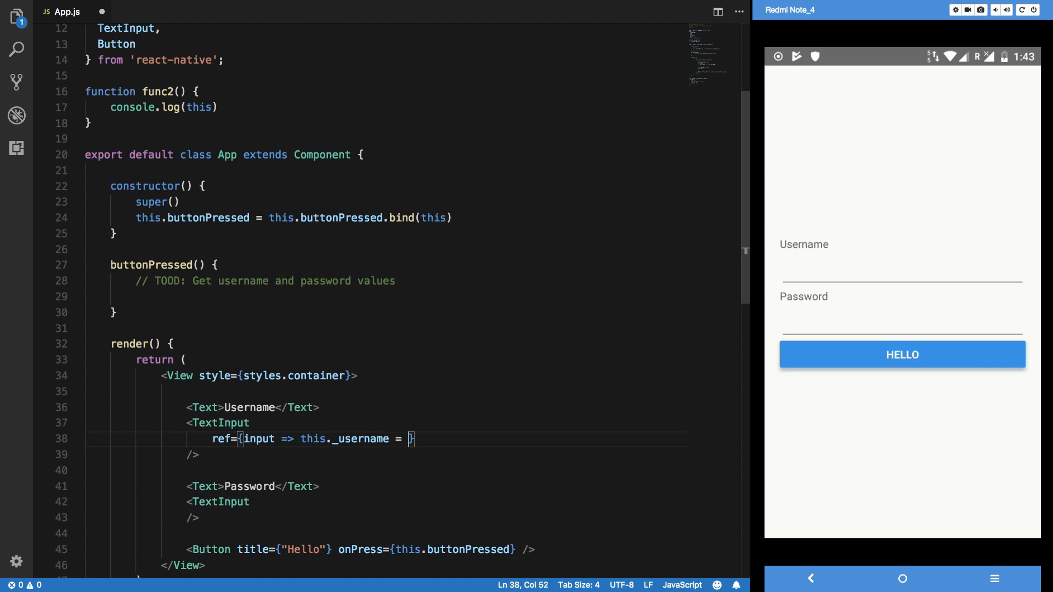
type("input")
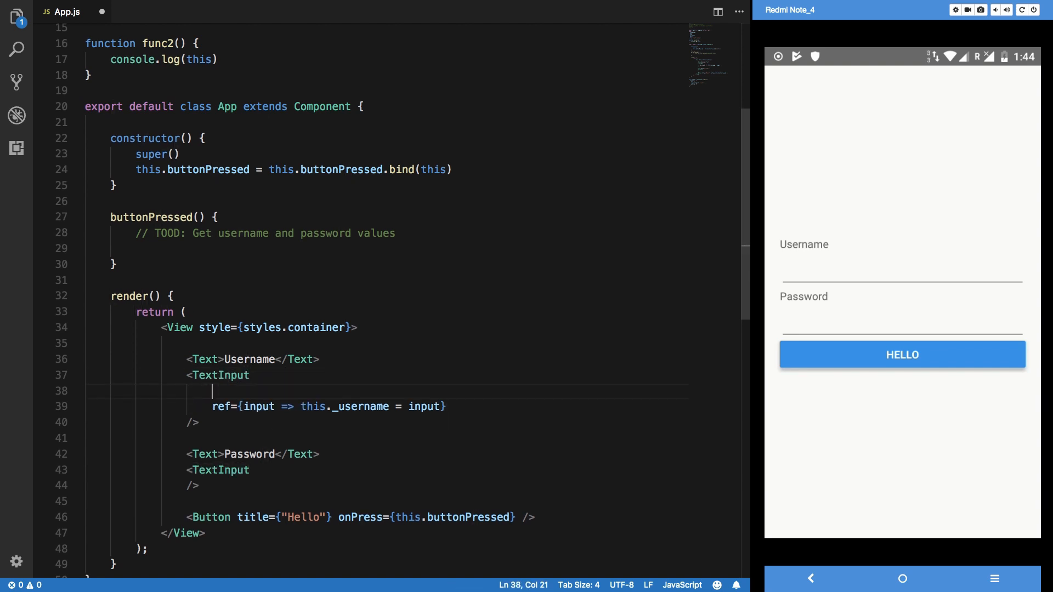
type("id=\"_userna")
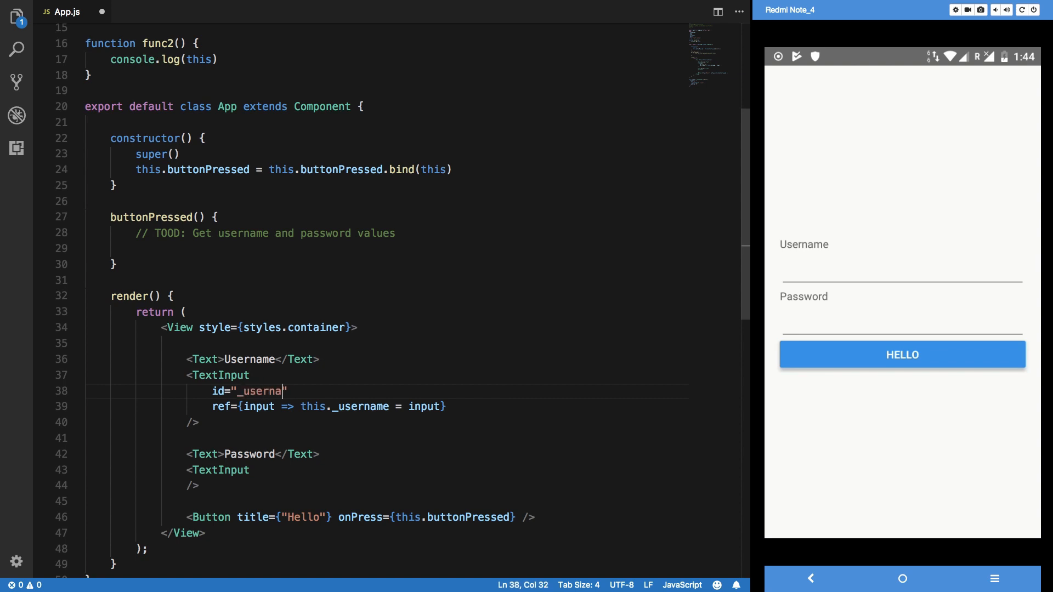
type("me\"")
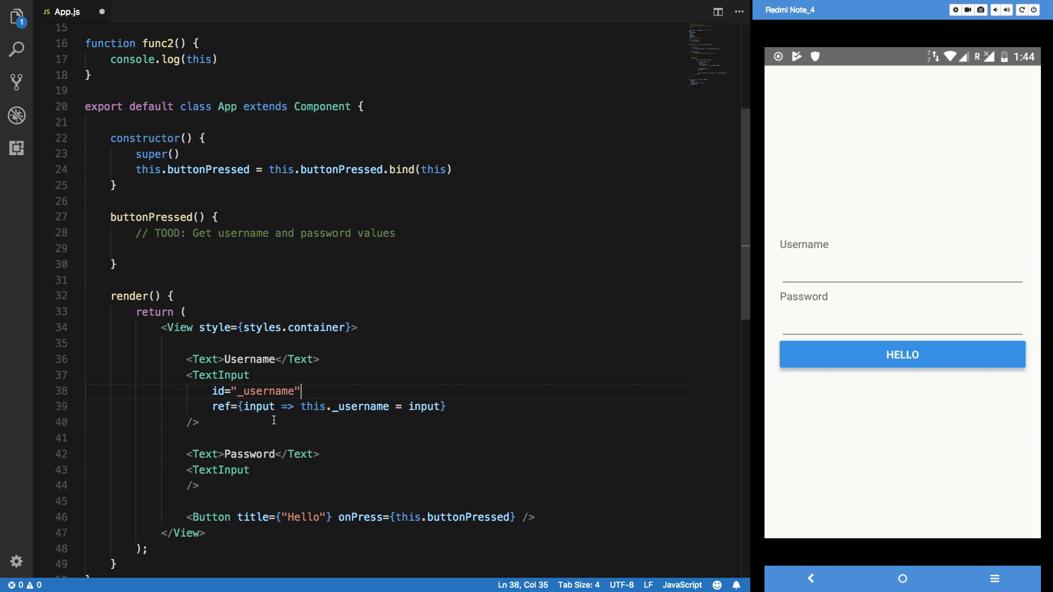
double_click(361, 405)
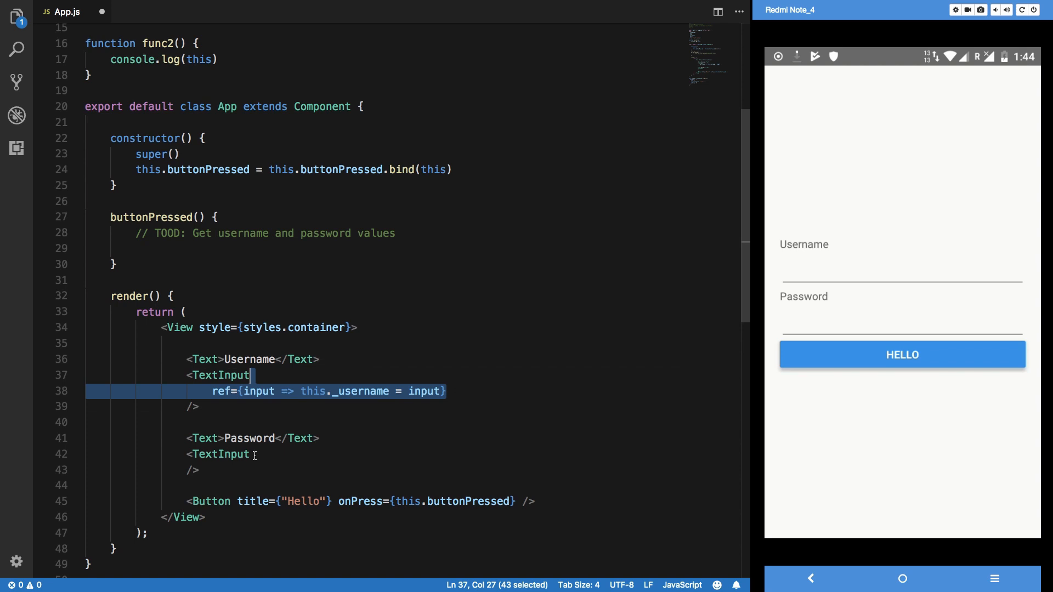
Copy the ref prop to the Password TextInput as this._password
type("ref={input => this._username = input}")
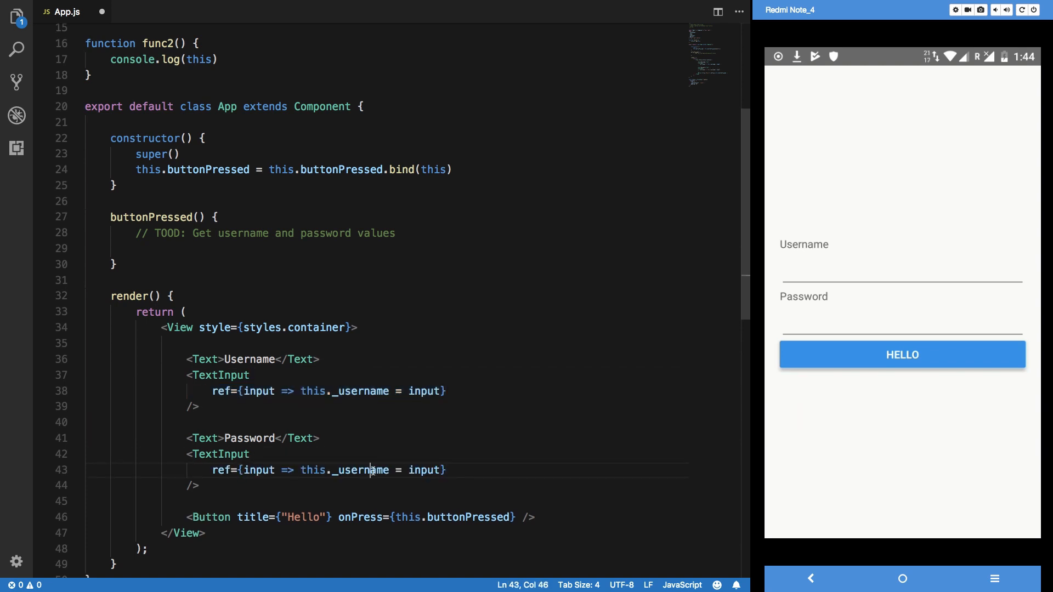
type("password")
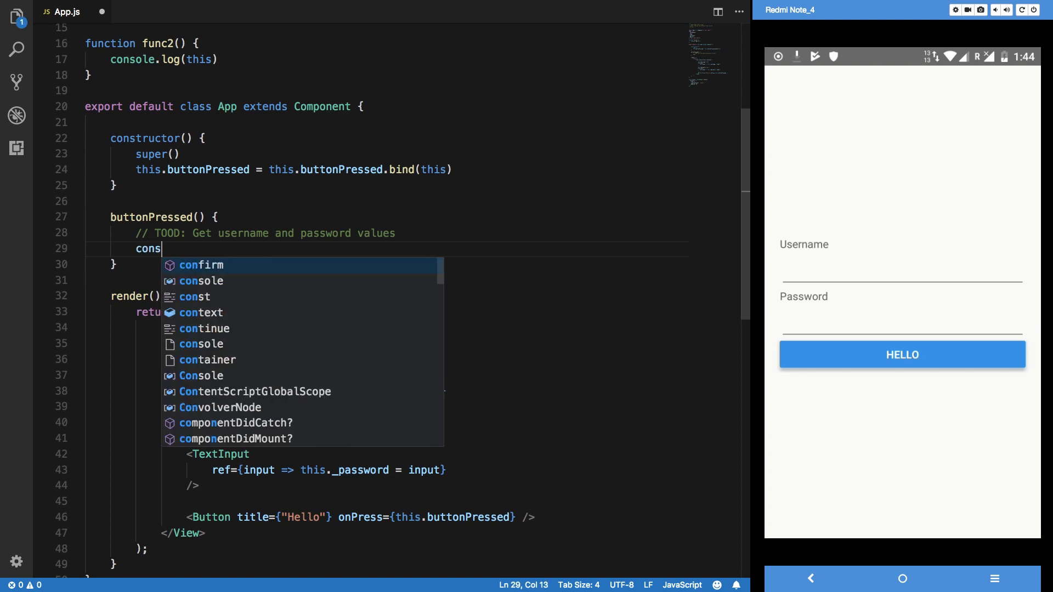
type("ole.log(this)")
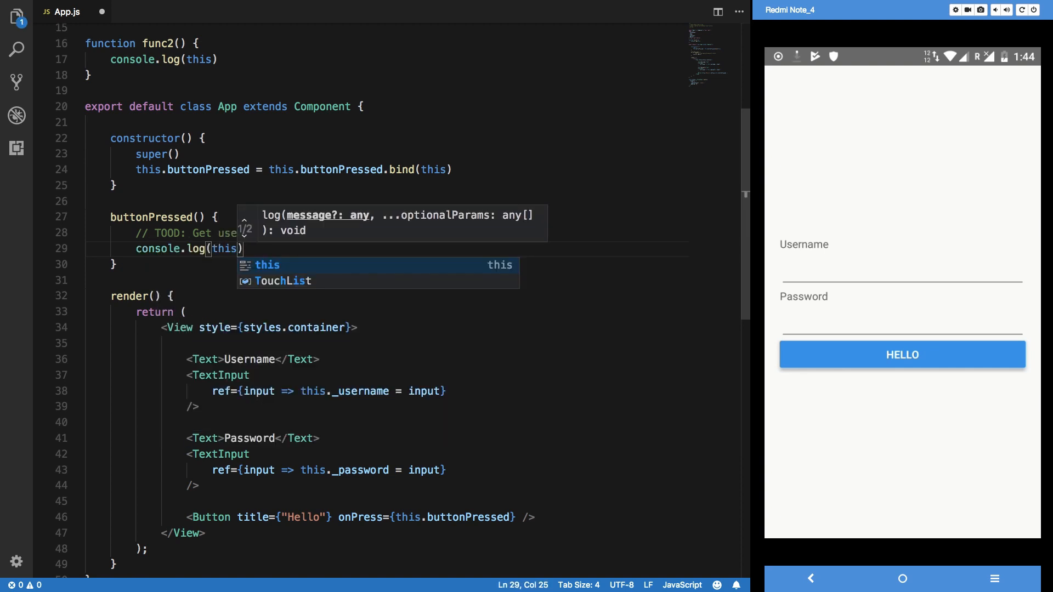
type("._username")
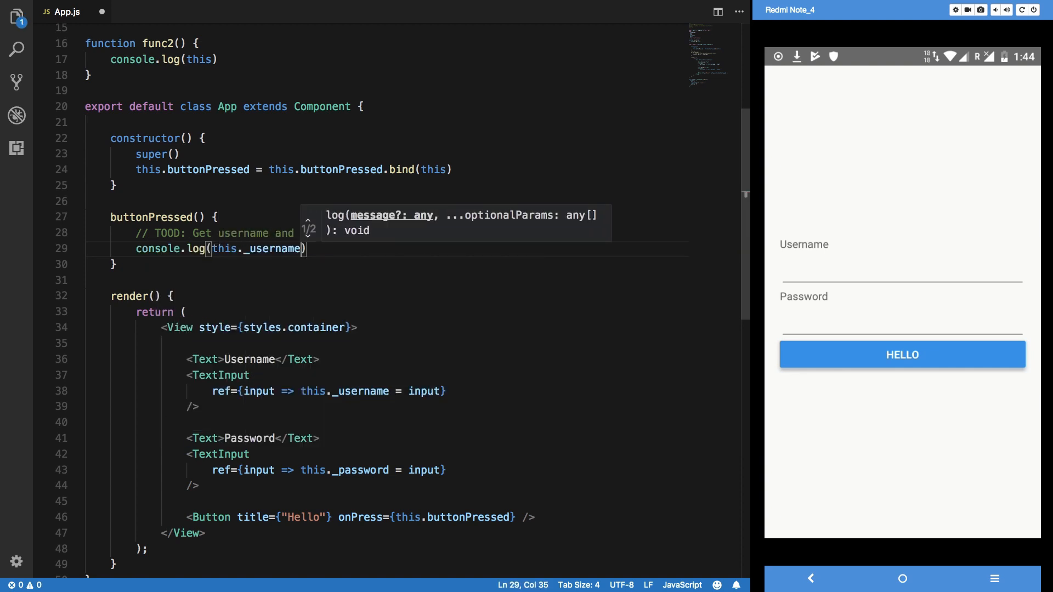
type(", this._password")
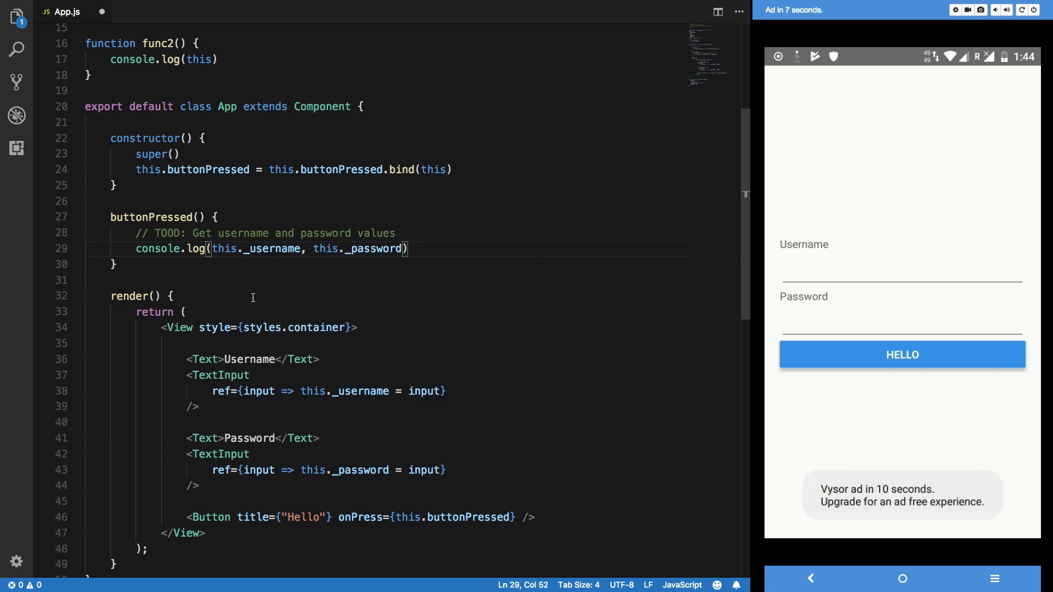
scroll("down", 3)
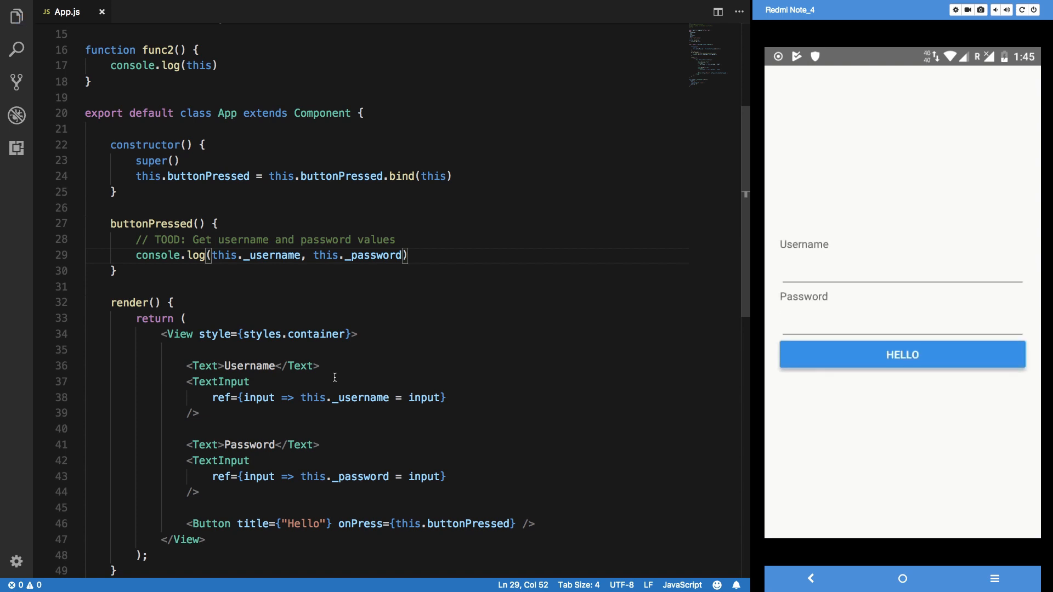
type("Fgvc")
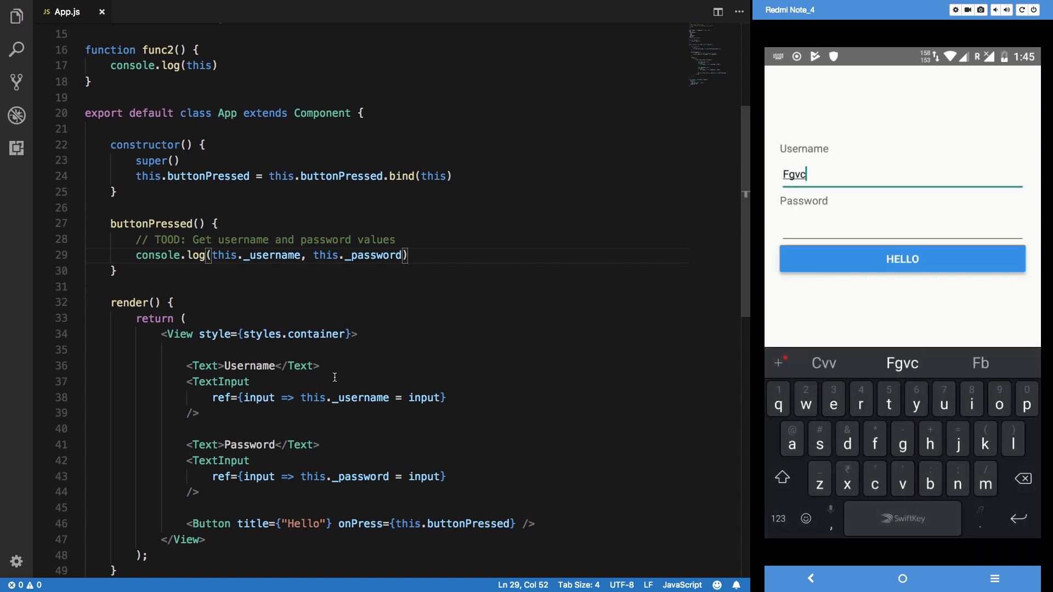
type("Vbjh")
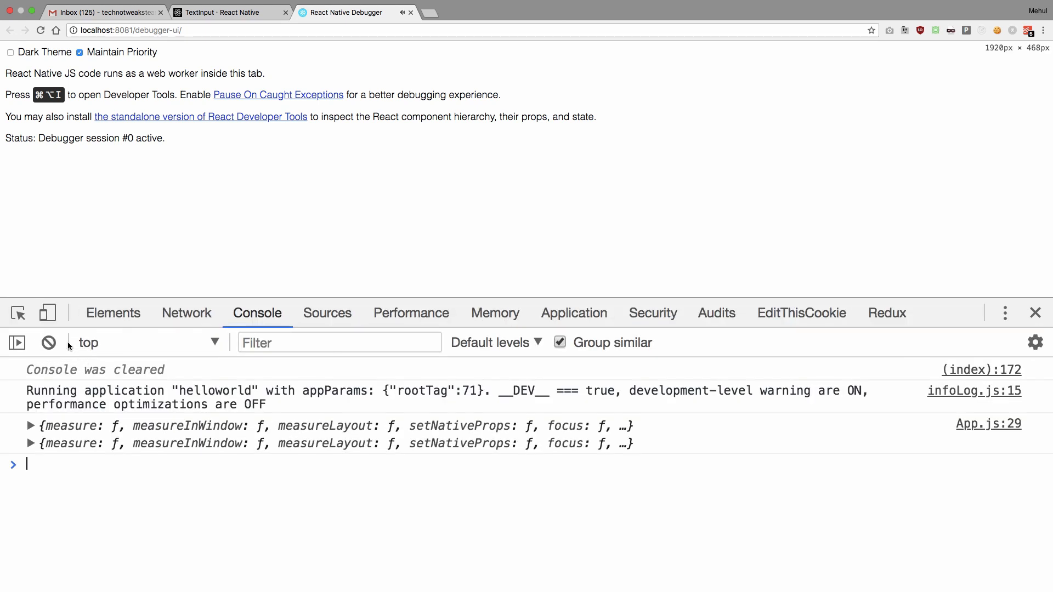
Expand the first logged TextInput object in the console and browse its properties
left_click(30, 425)
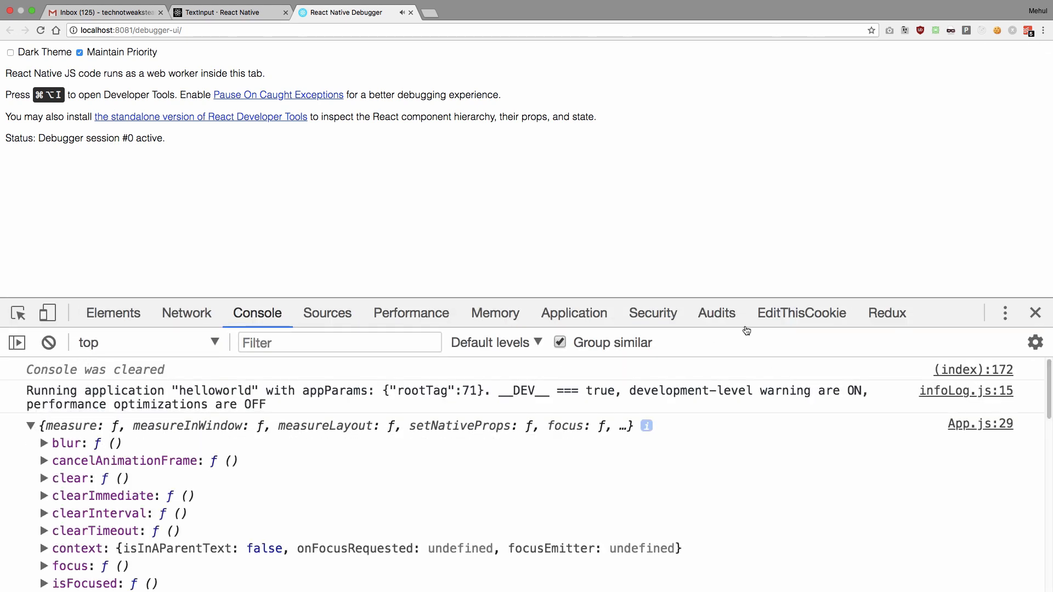
scroll("down", 3)
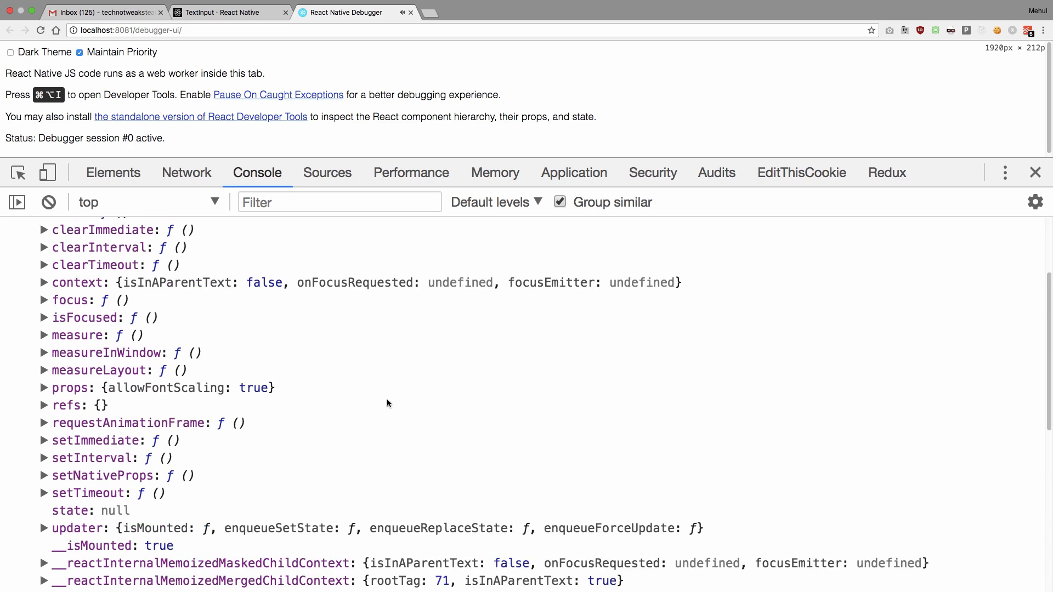
scroll("down", 3)
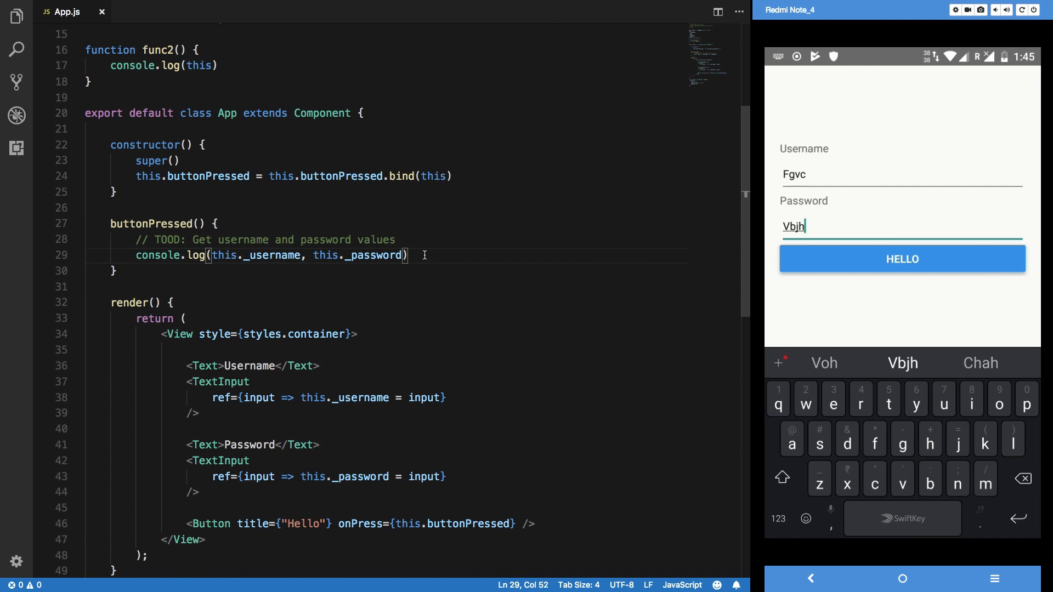
Read username and password from each input's _lastNativeText into consts and log them
type("const use")
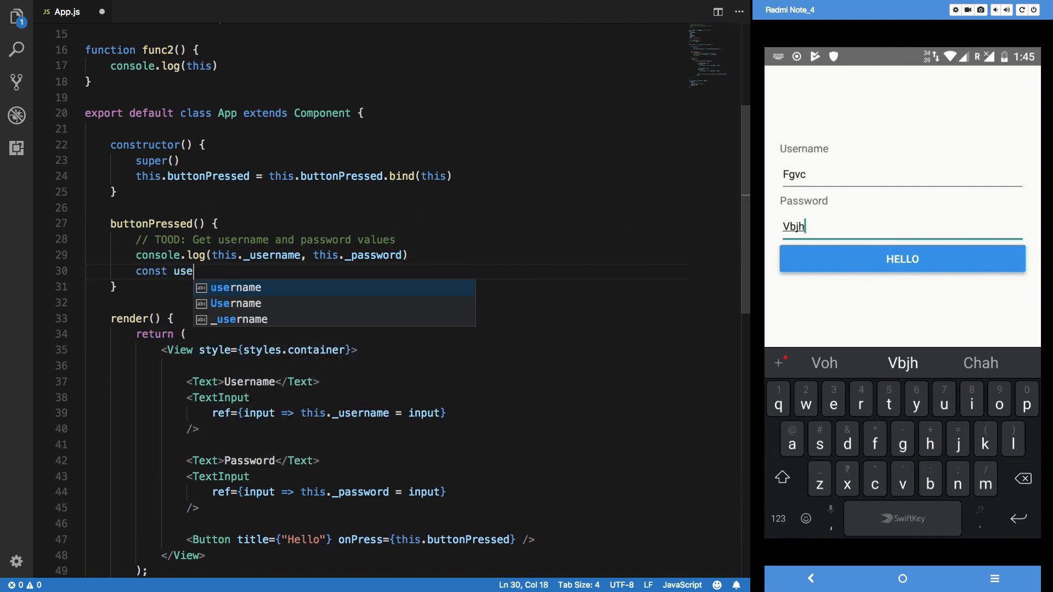
type("rname = this._us")
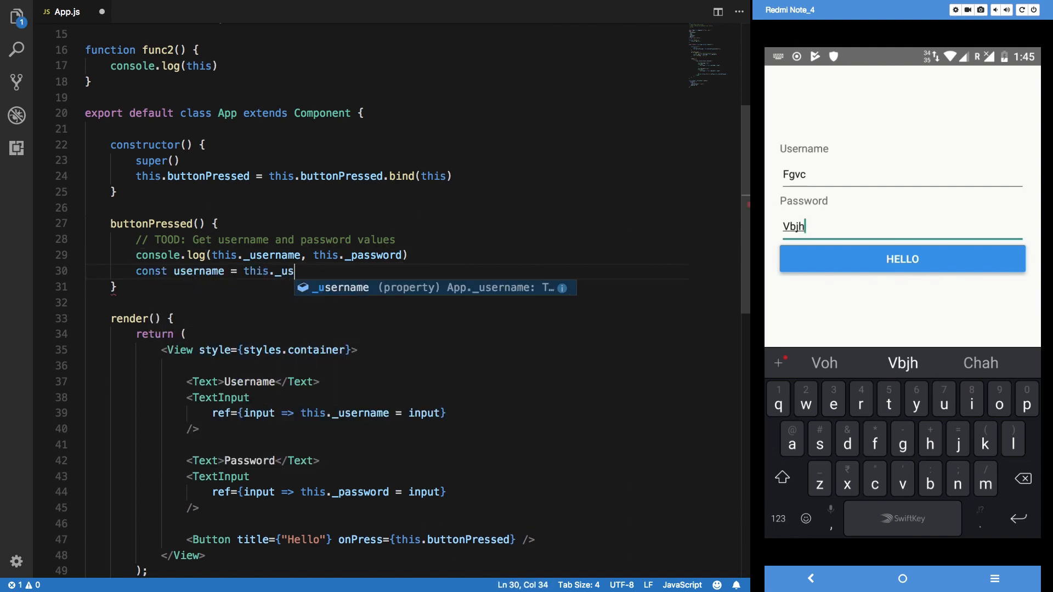
type("ername._lastNativeText")
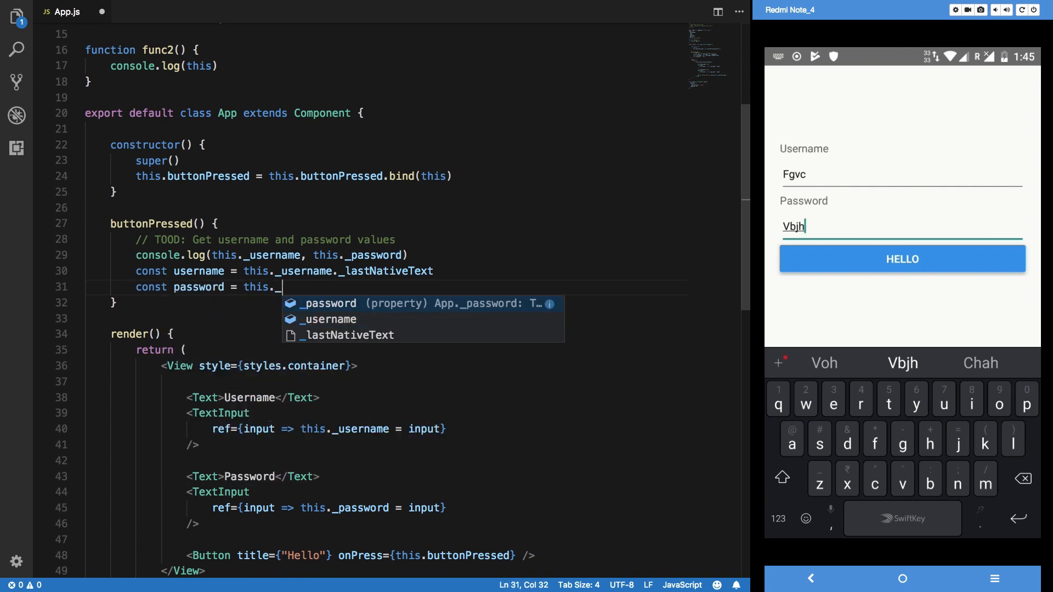
type("_password._lastNativeText")
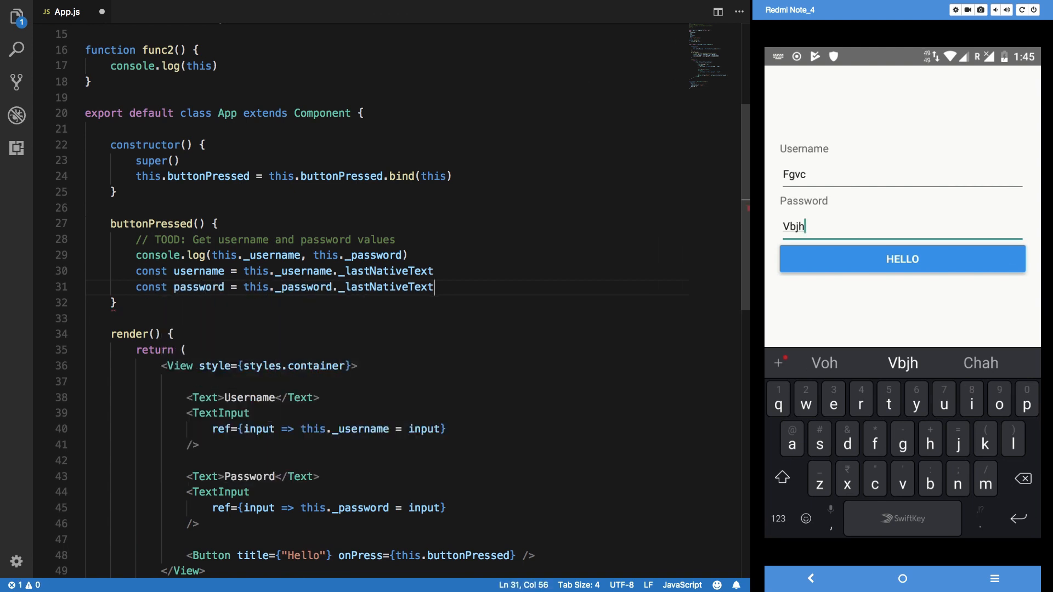
type("console.log")
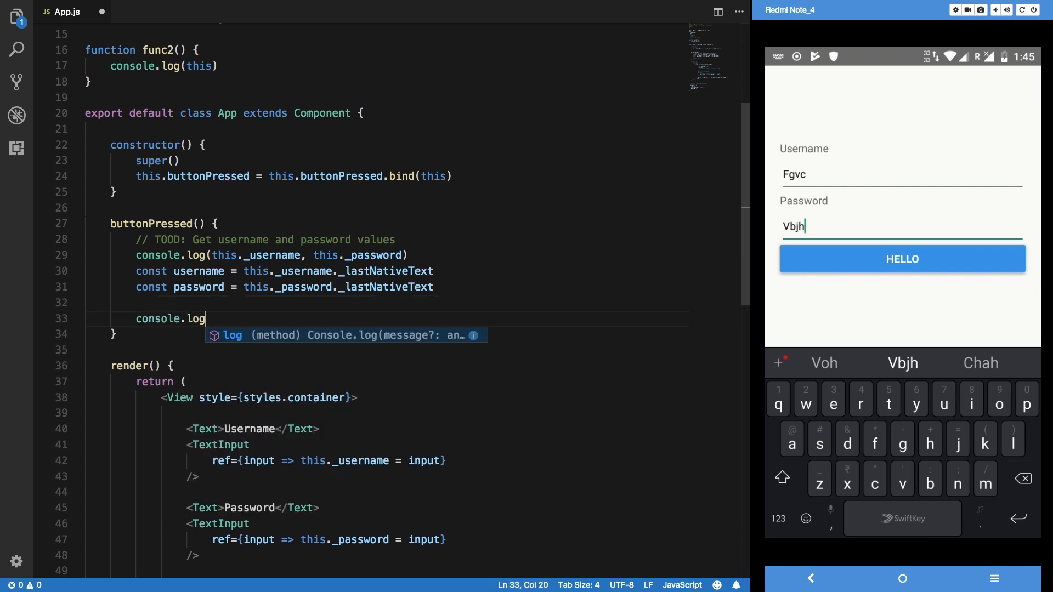
type("(username, password")
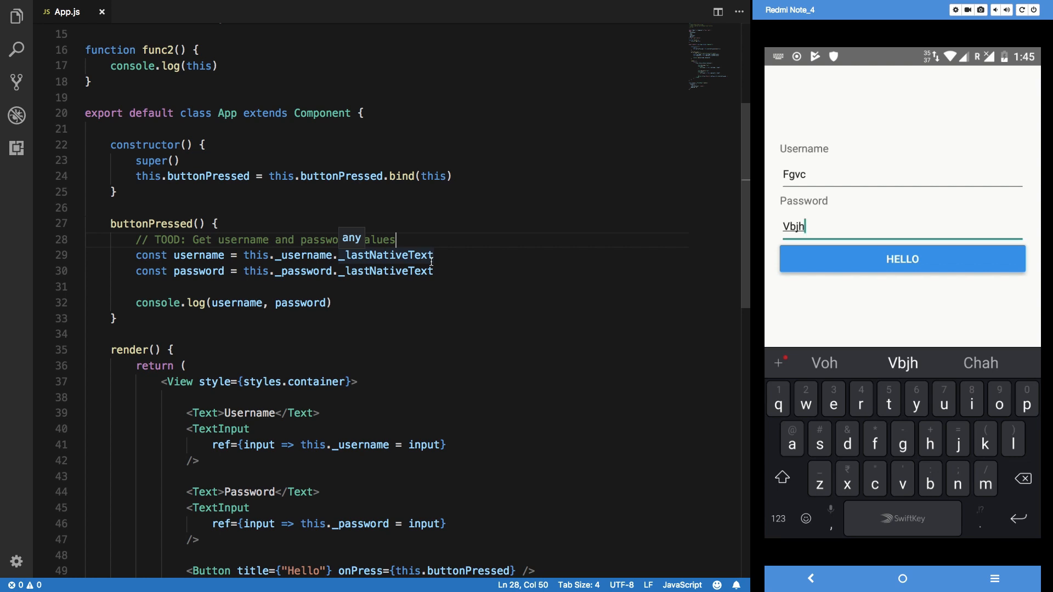
left_click(902, 259)
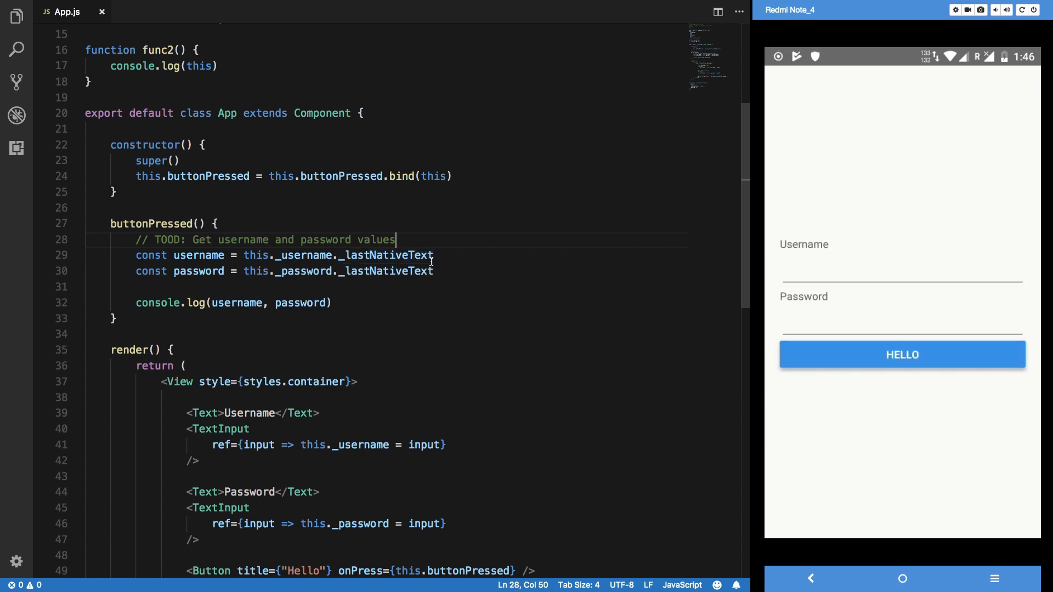
left_click(902, 272)
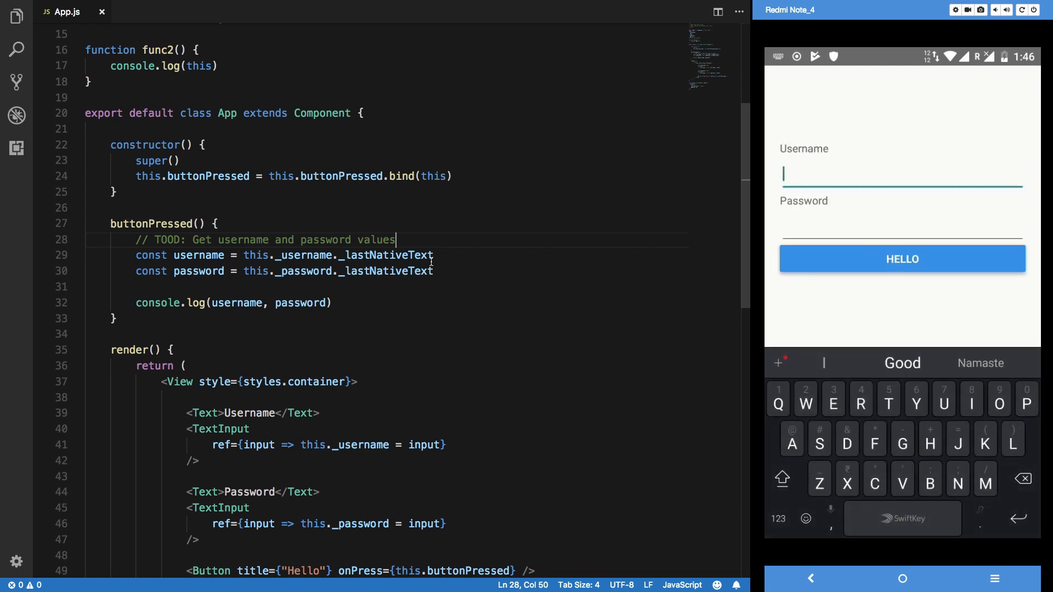
type("Ffu")
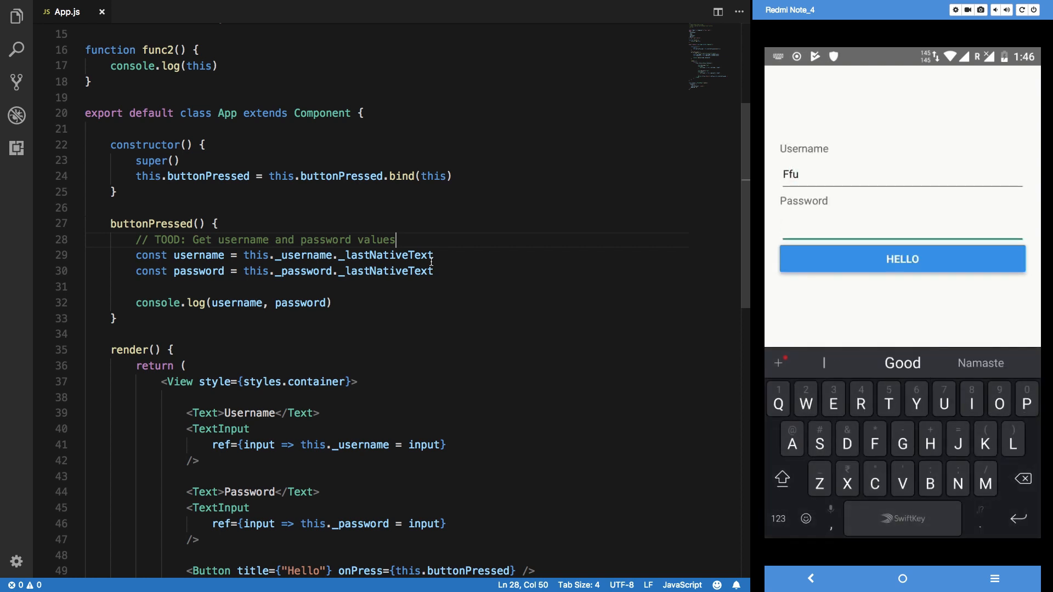
type("Fff")
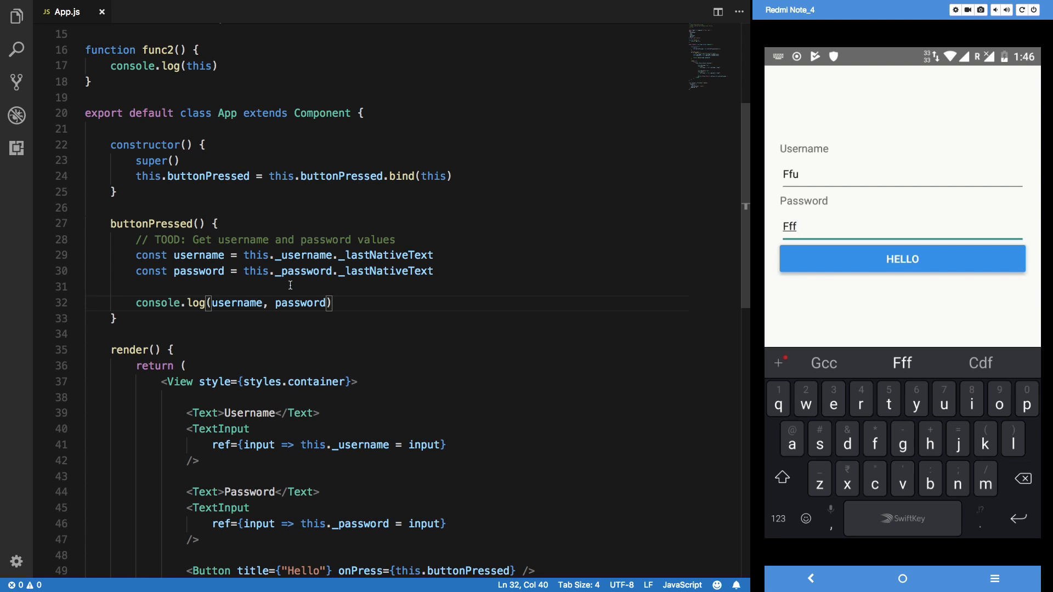
mouse_move(825, 219)
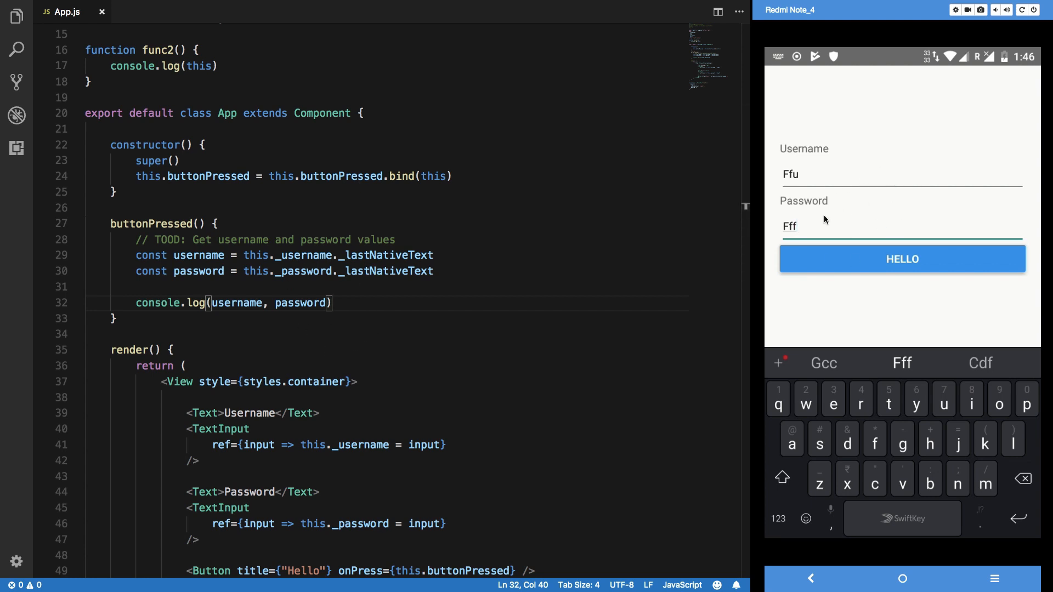
mouse_move(849, 221)
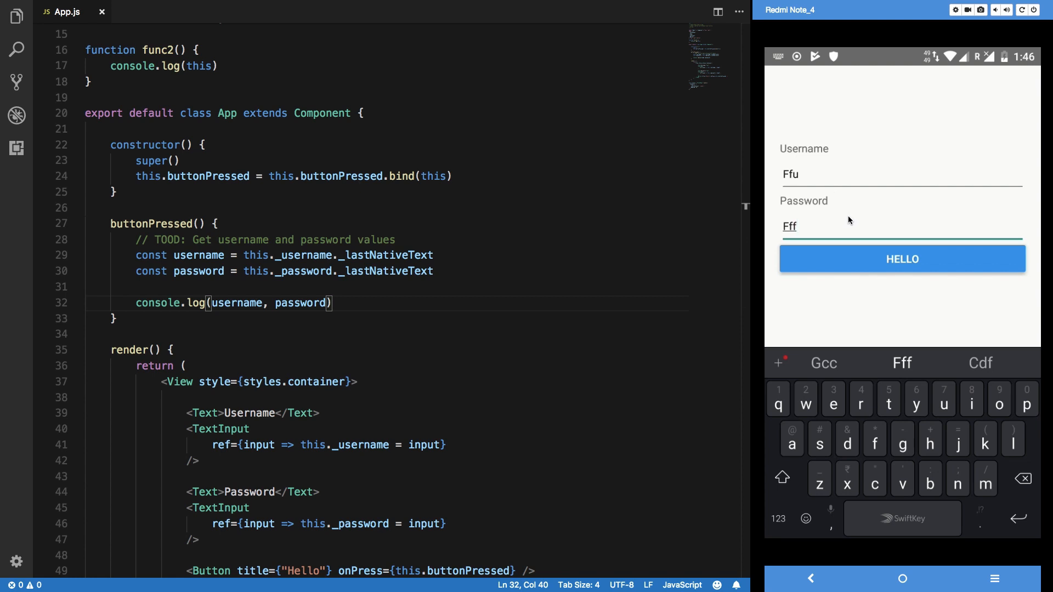
left_click(435, 271)
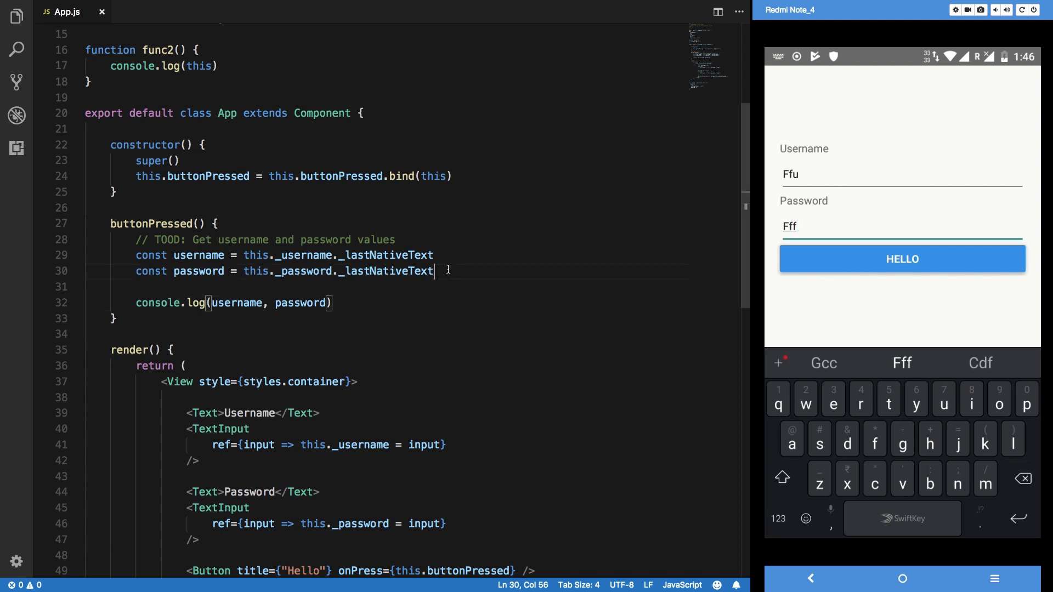
left_click(333, 302)
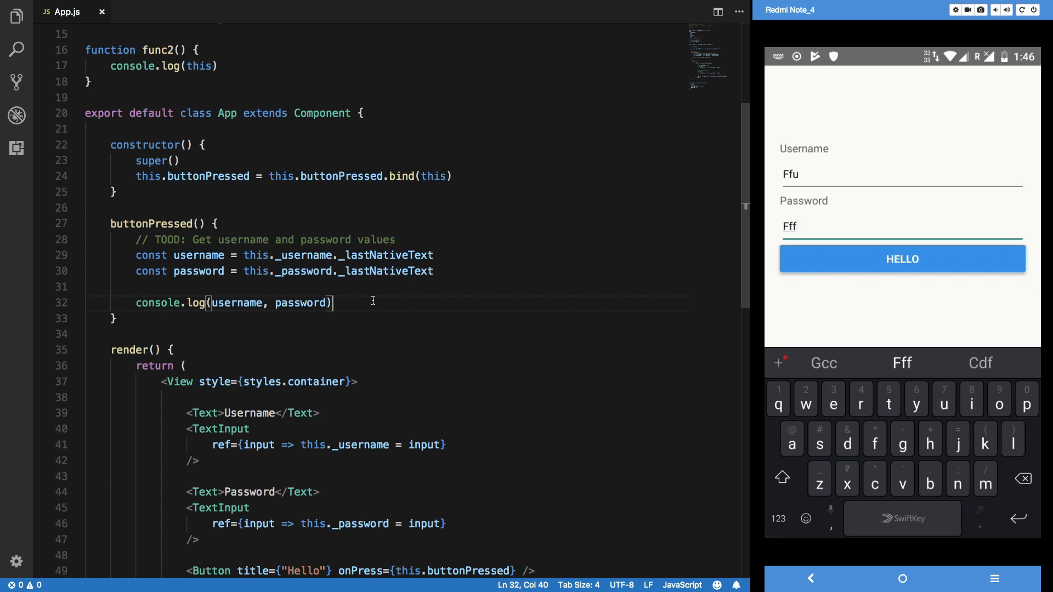
scroll("down", 3)
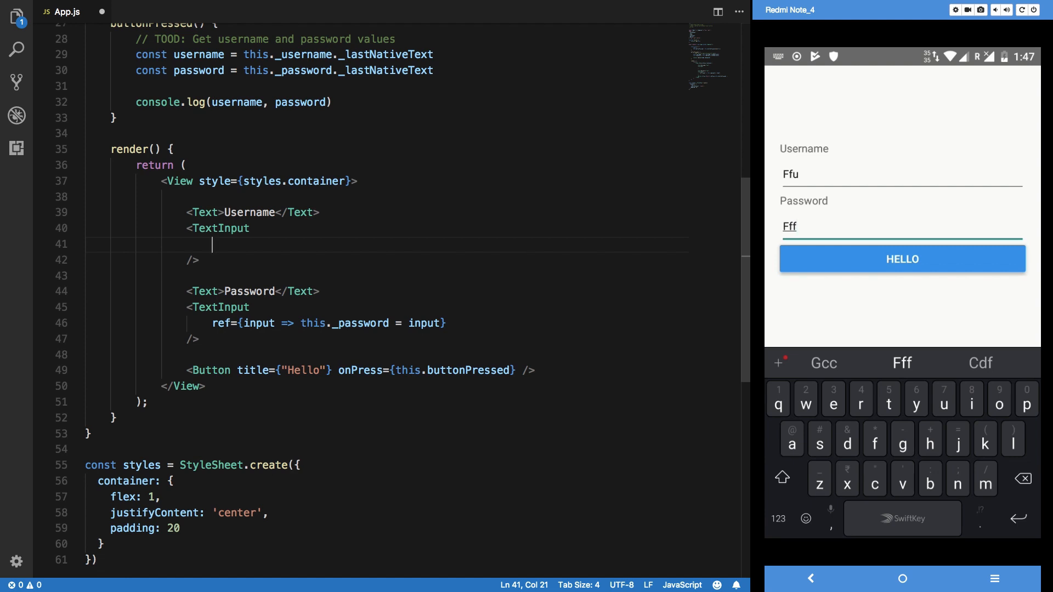
Give both TextInputs defaultValue from this.state and onChangeText calling setState for username and password
type("v")
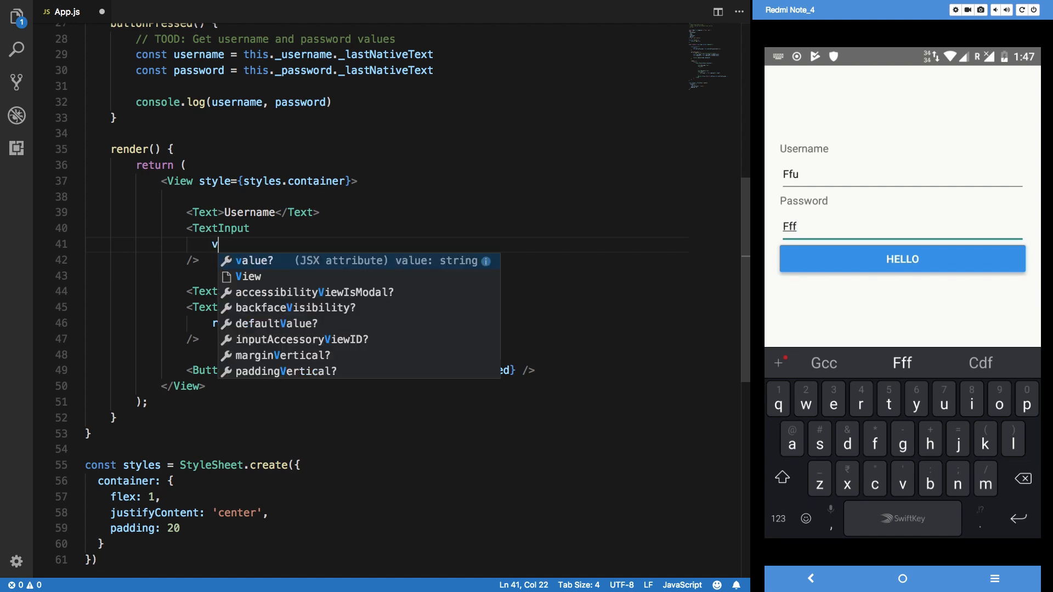
type("defaultValue=")
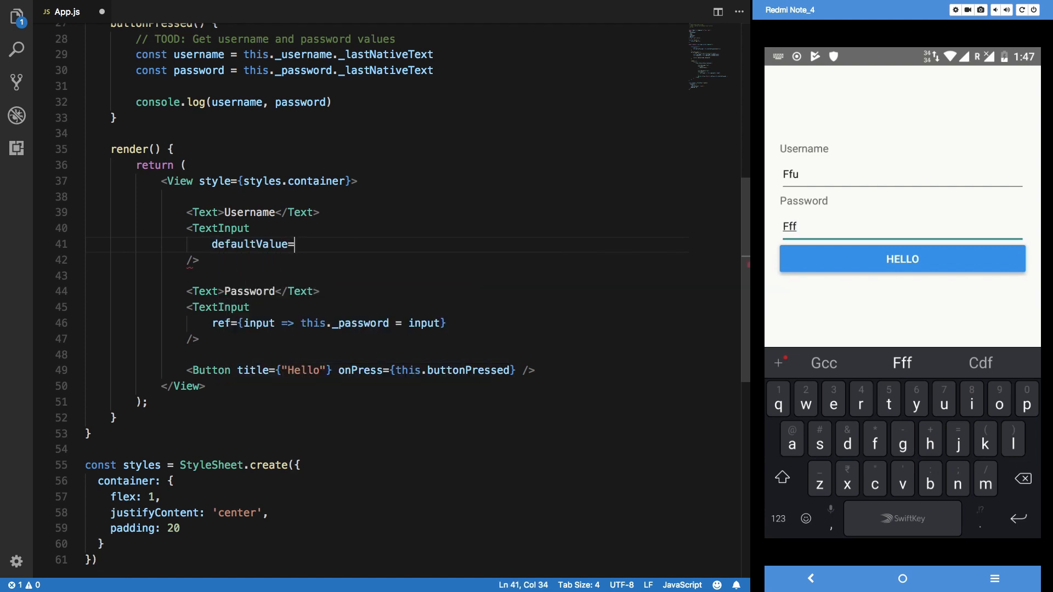
type("{this.state.username")
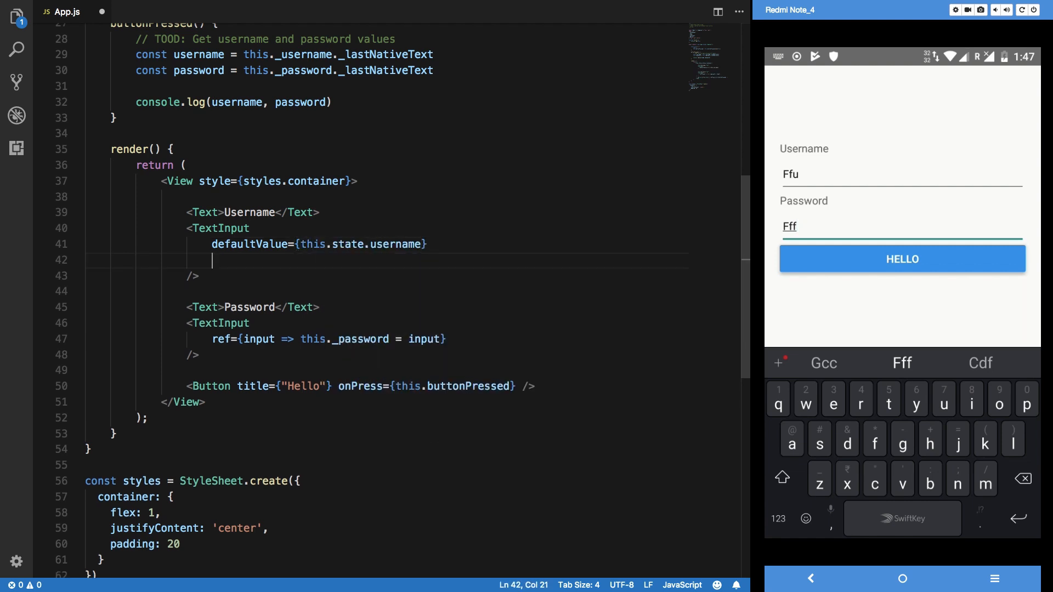
type("onChangeText=")
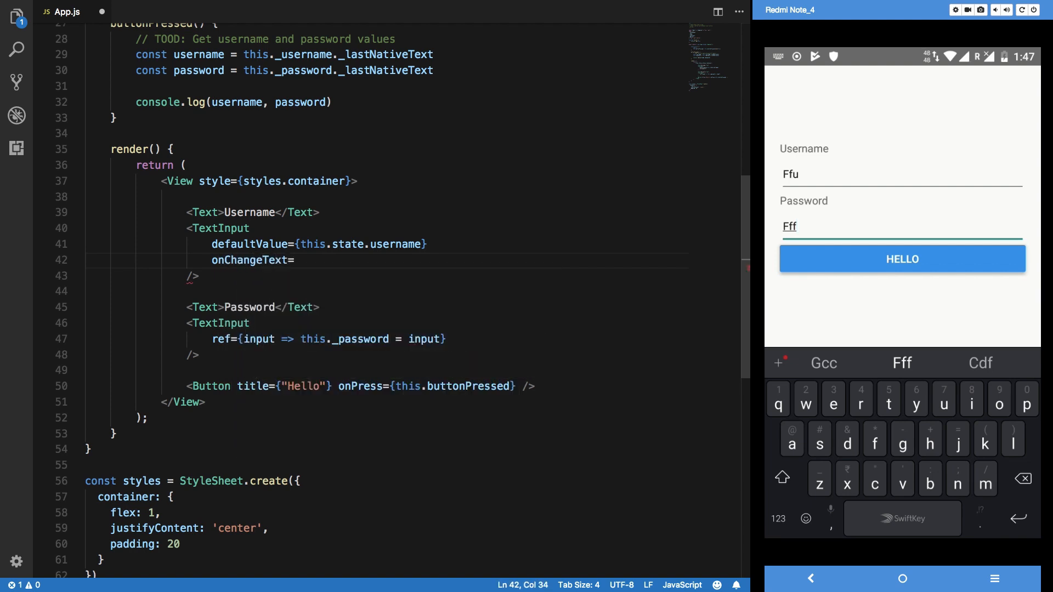
type("{text => }")
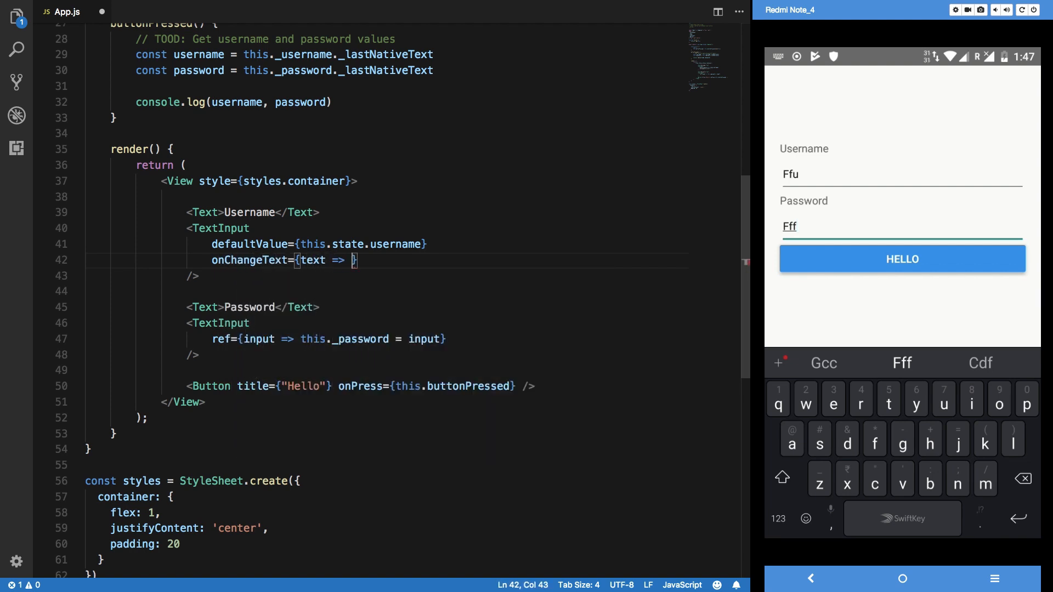
type("this.setState(")
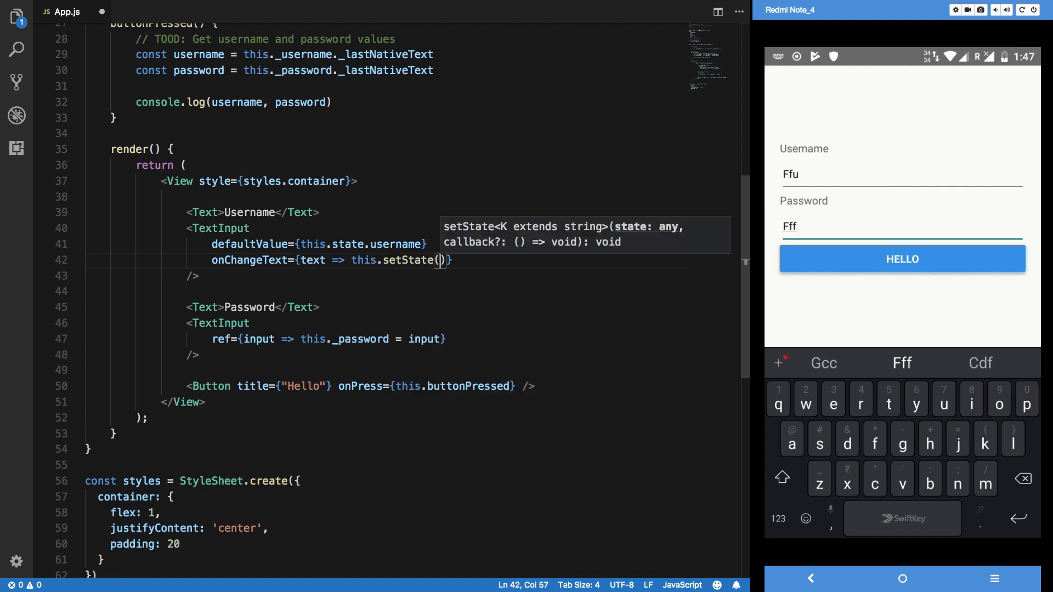
type("{username: text")
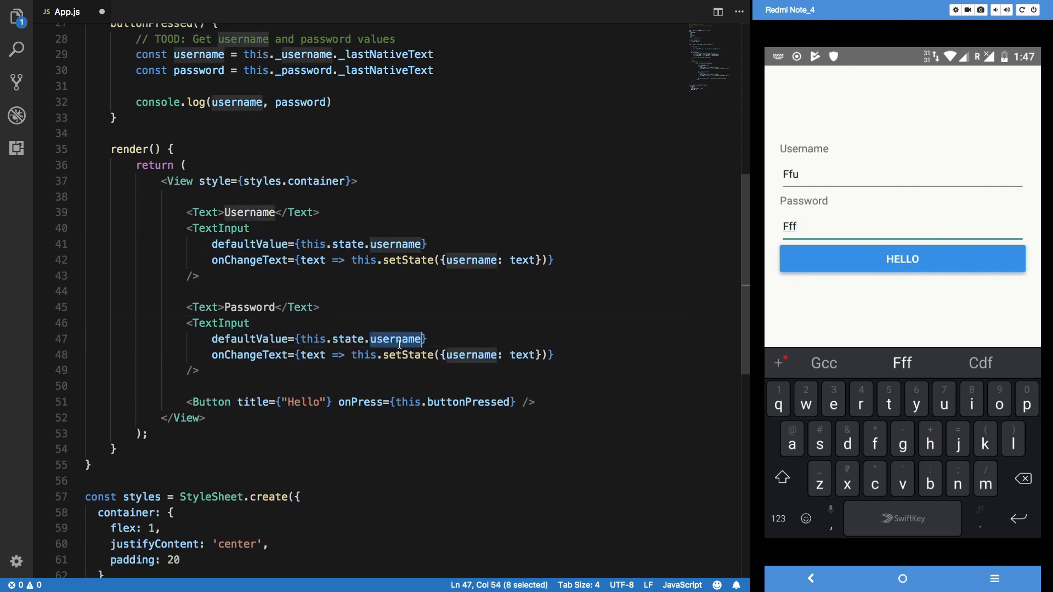
type("password")
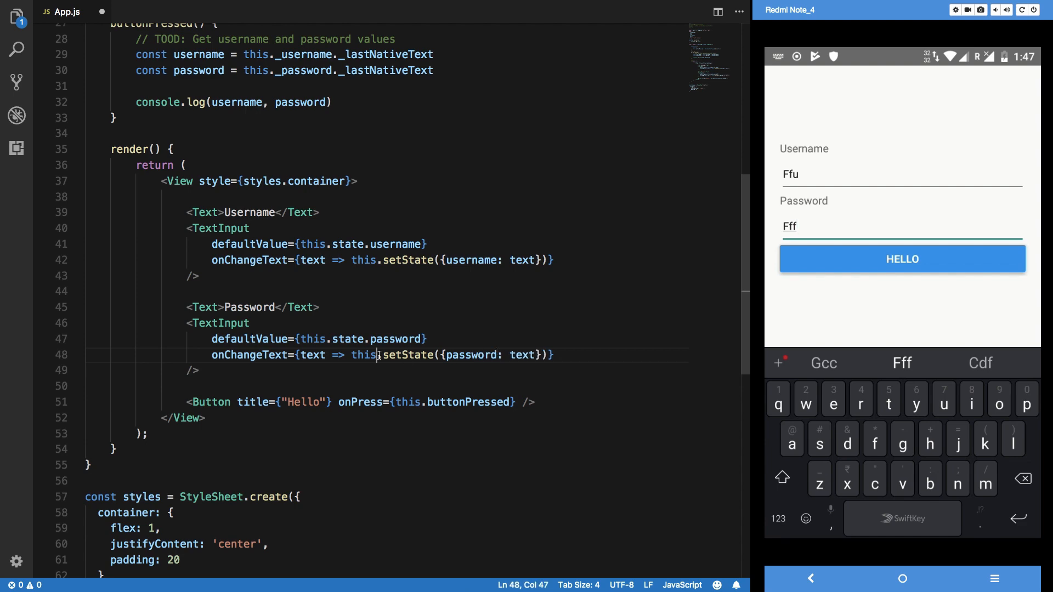
Initialise this.state = {} in the constructor and log this.username, this.password in buttonPressed
type("this")
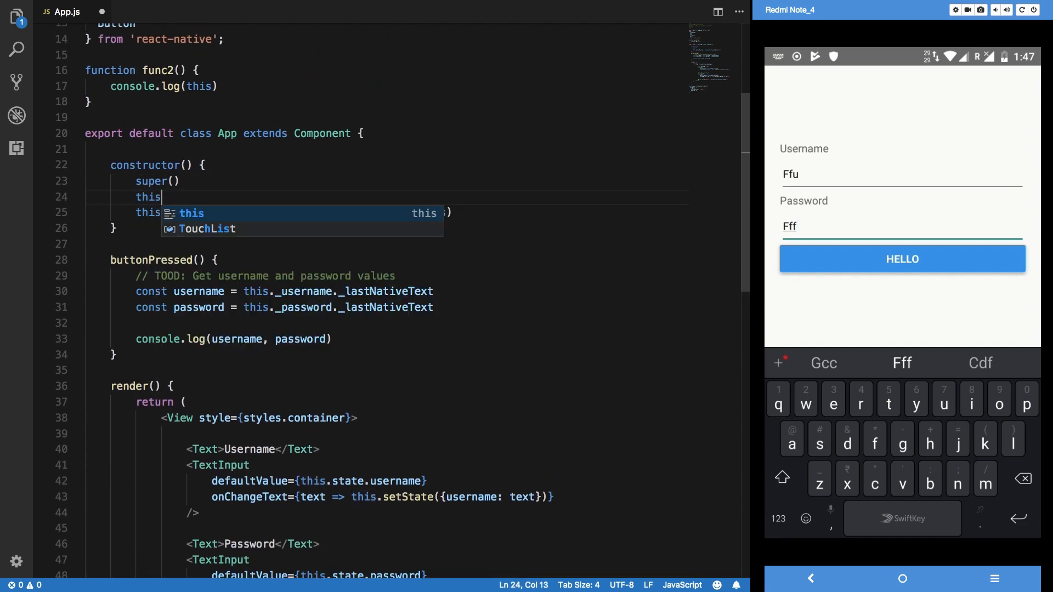
type(".state")
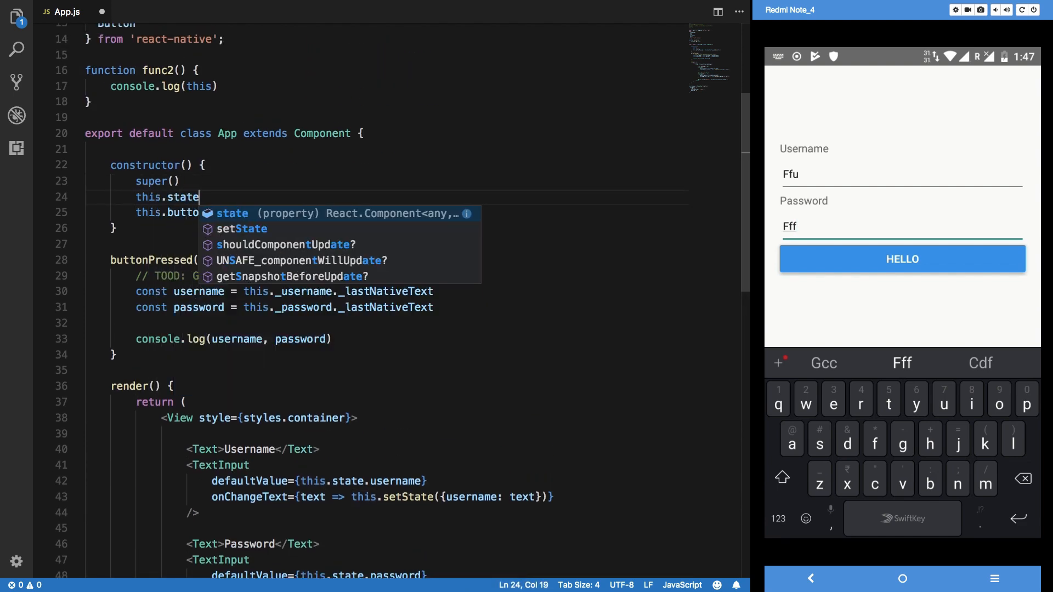
type("= {")
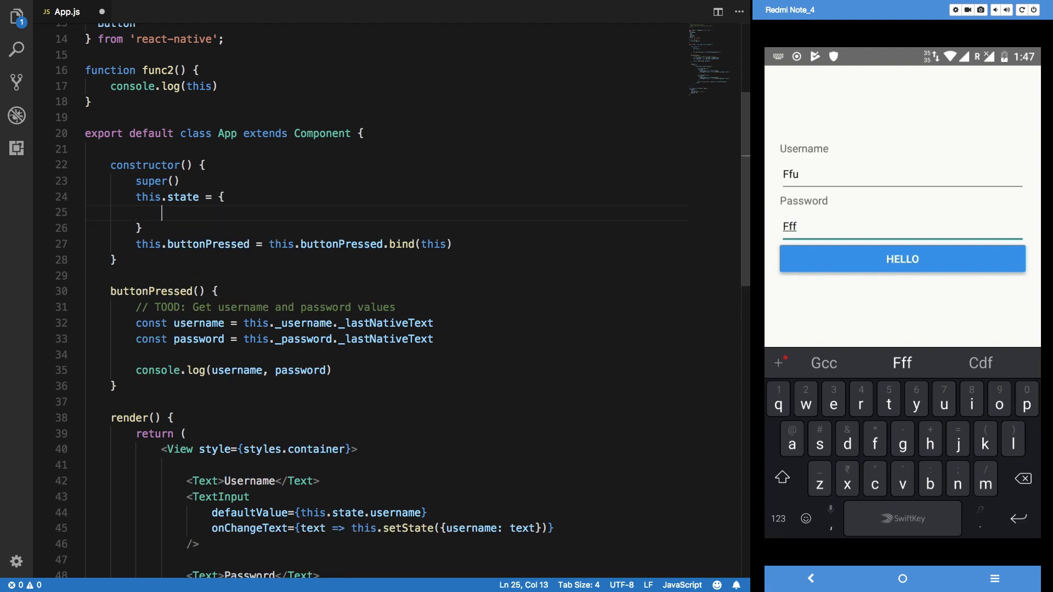
scroll("down", 3)
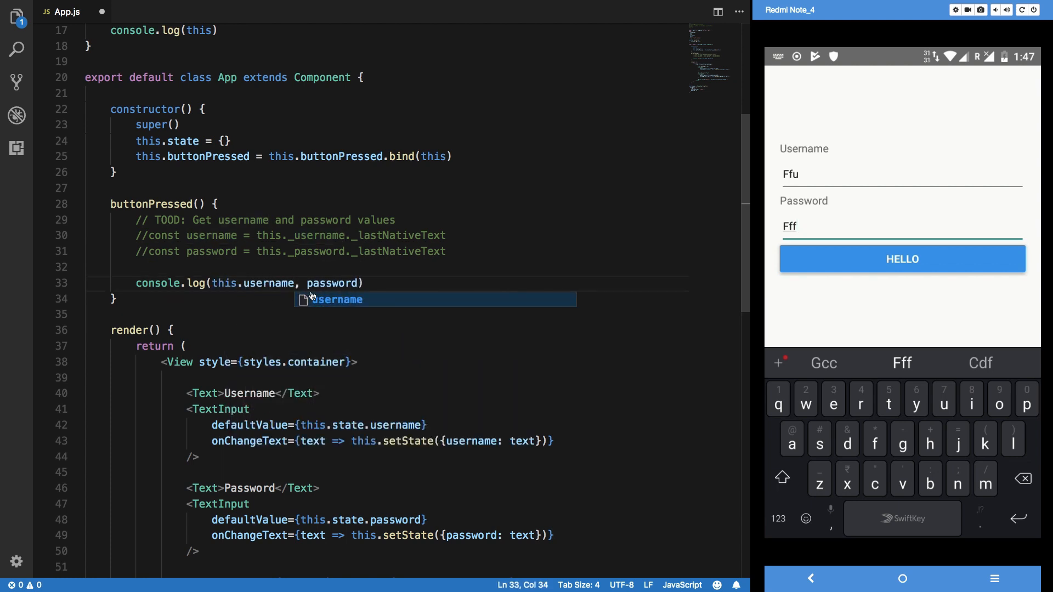
type("this.")
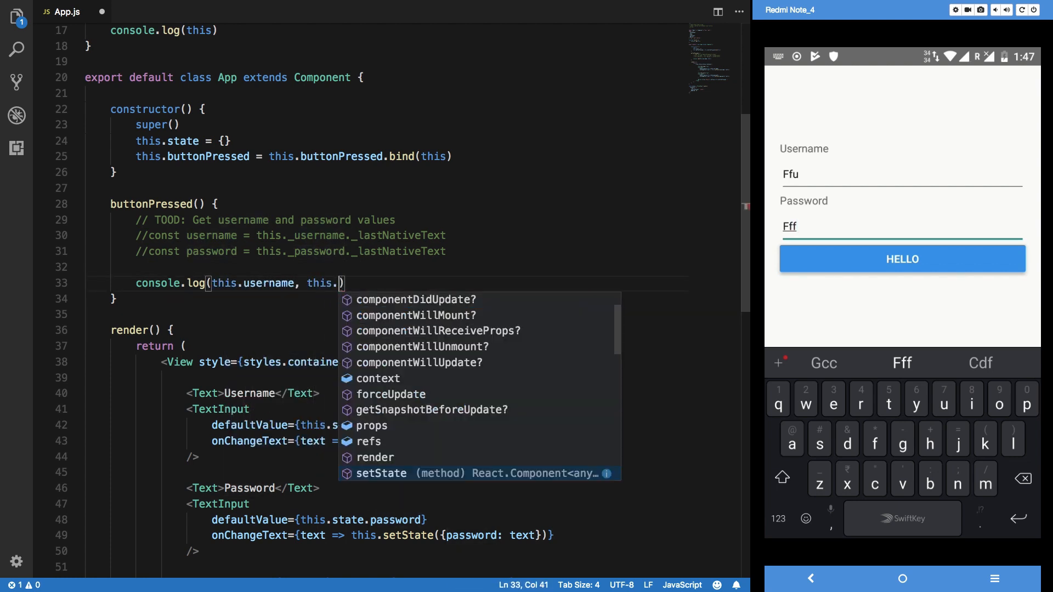
type("password")
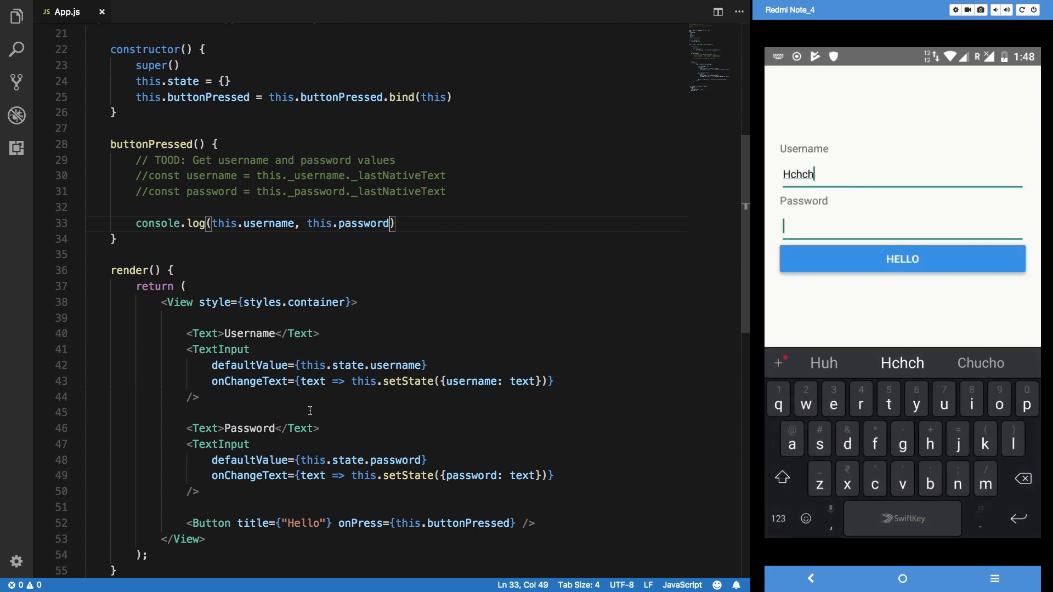
Enter test text into the reloaded app's login field on the device
type("Rurufufu")
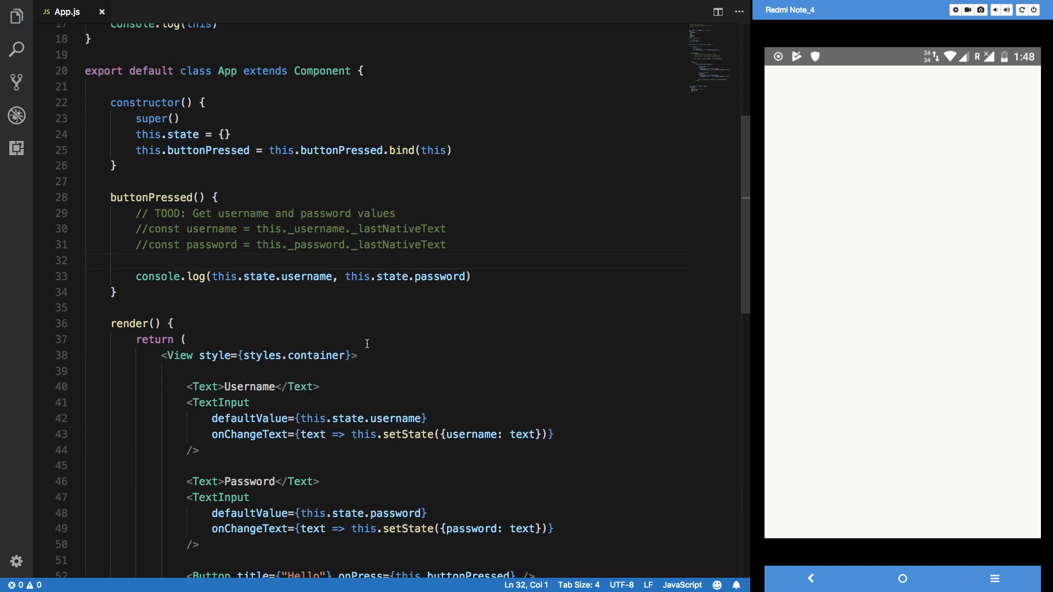
type("s")
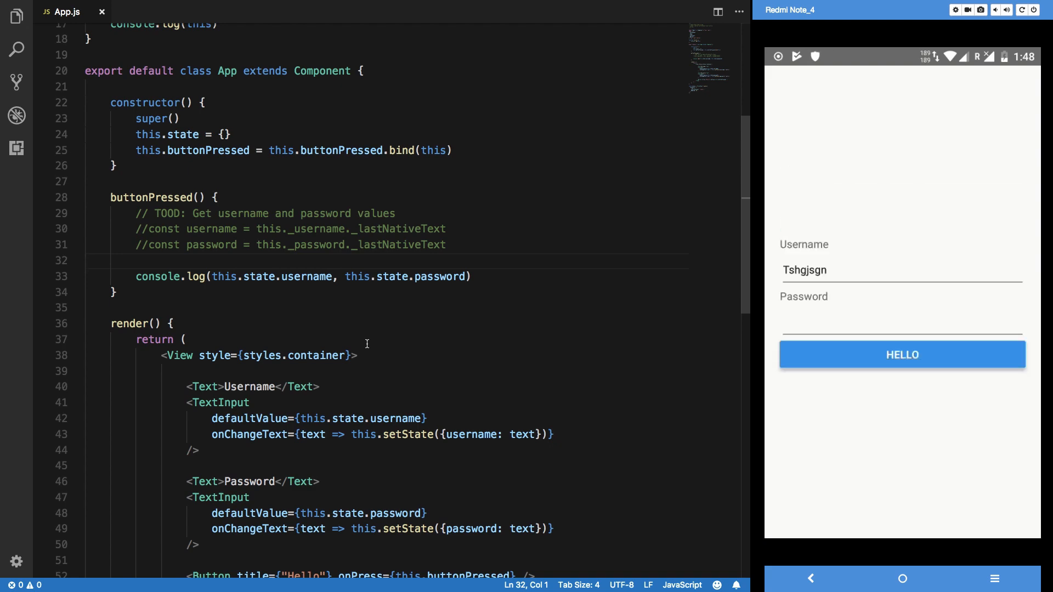
type("Cncj")
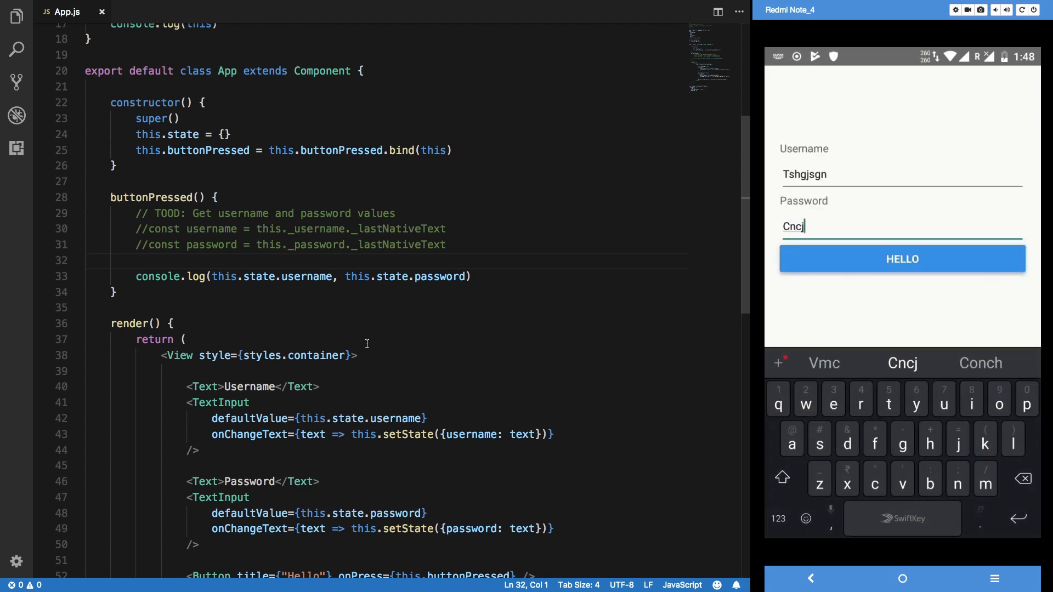
left_click(902, 259)
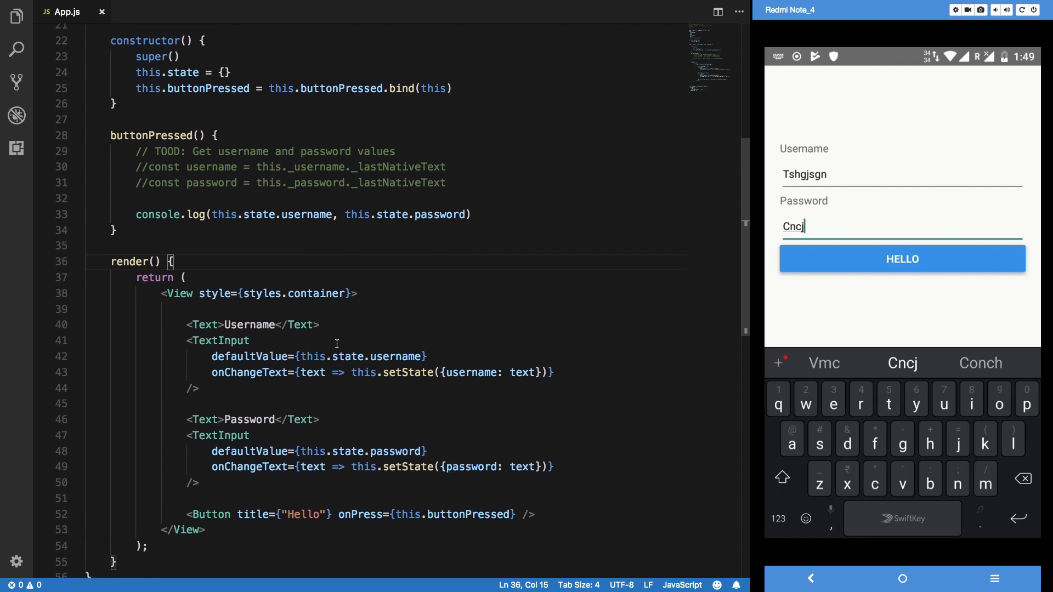
mouse_move(339, 372)
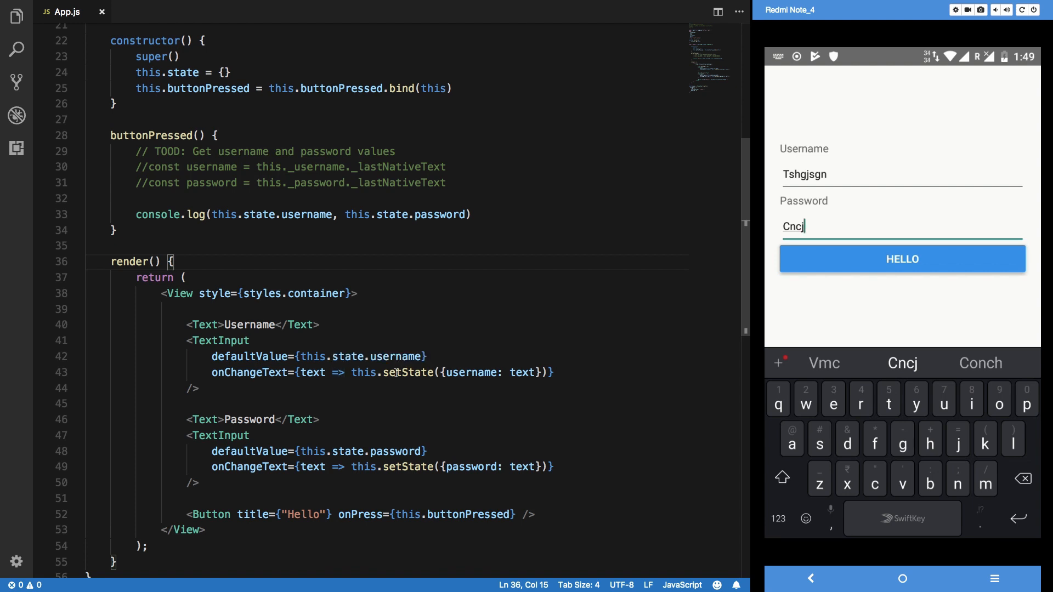
mouse_move(374, 397)
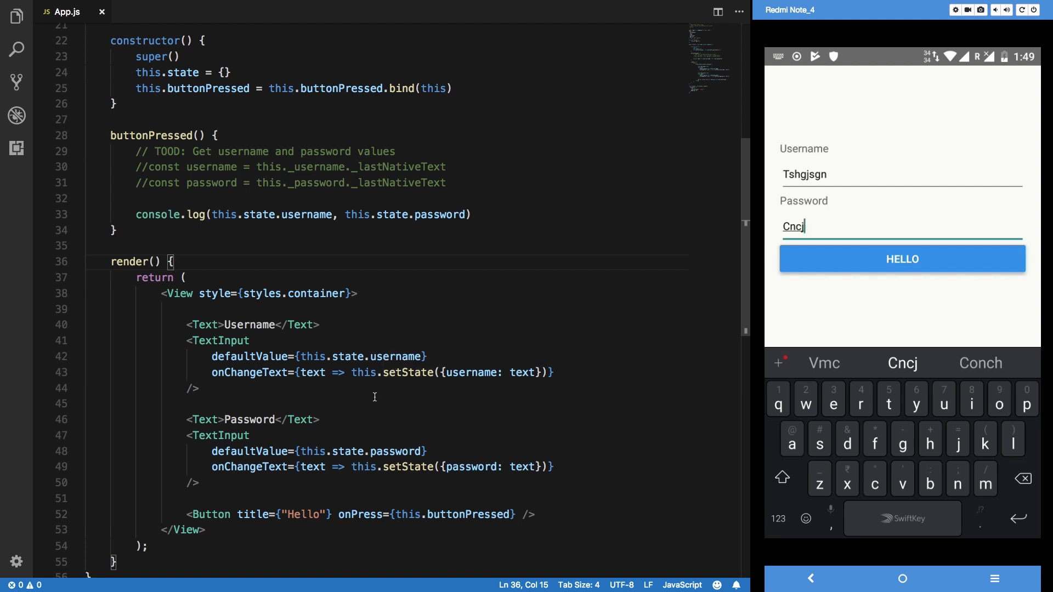